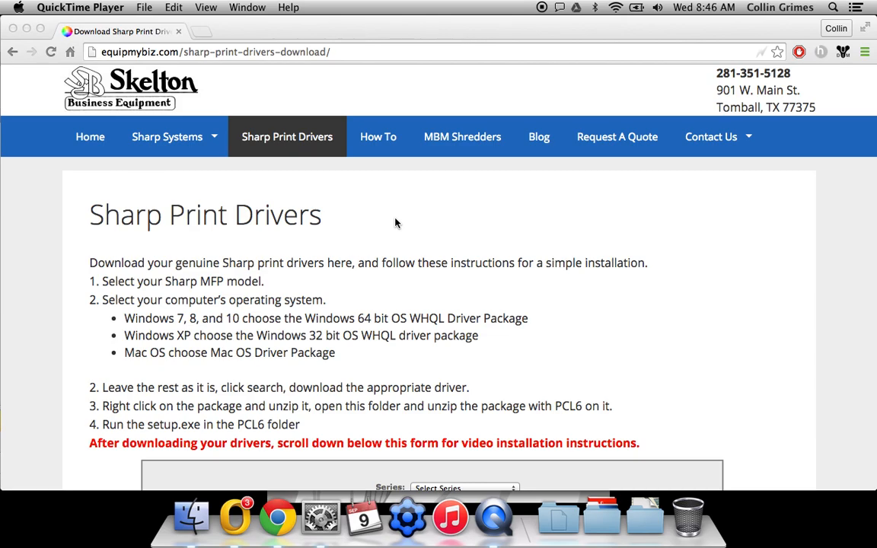
{"action": "mouse_move", "coordinate": [115, 57]}
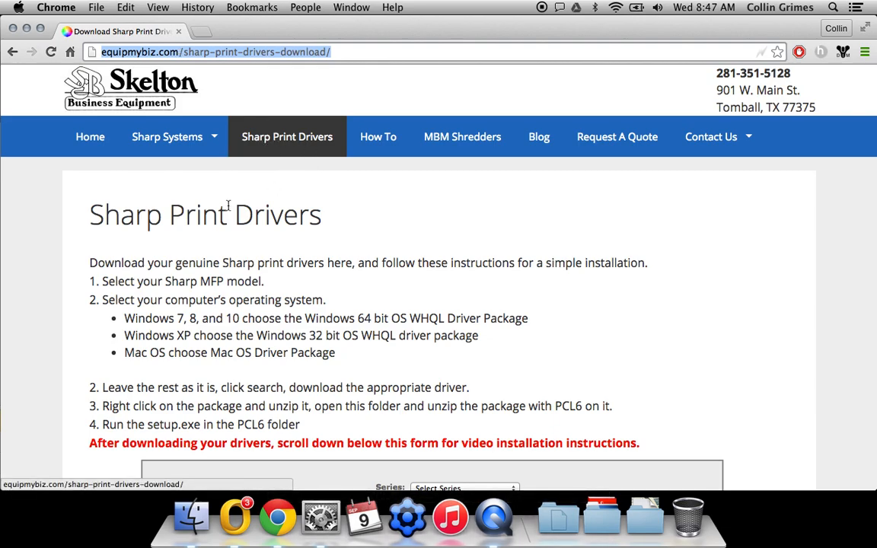
- Search the Sharp driver form for MX-5140N with the MAC OS Driver Package
{"action": "scroll", "scroll_direction": "down", "scroll_amount": 3}
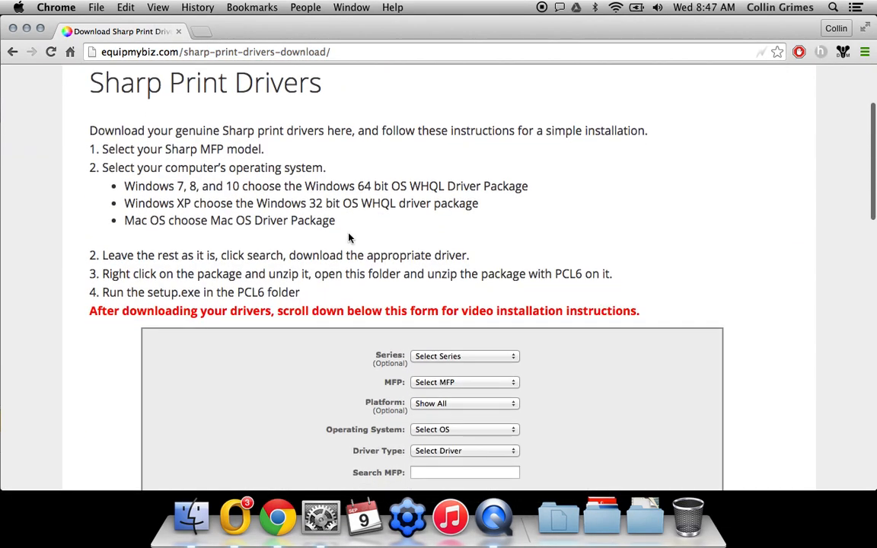
{"action": "left_click_drag", "start_coordinate": [102, 150], "coordinate": [242, 150]}
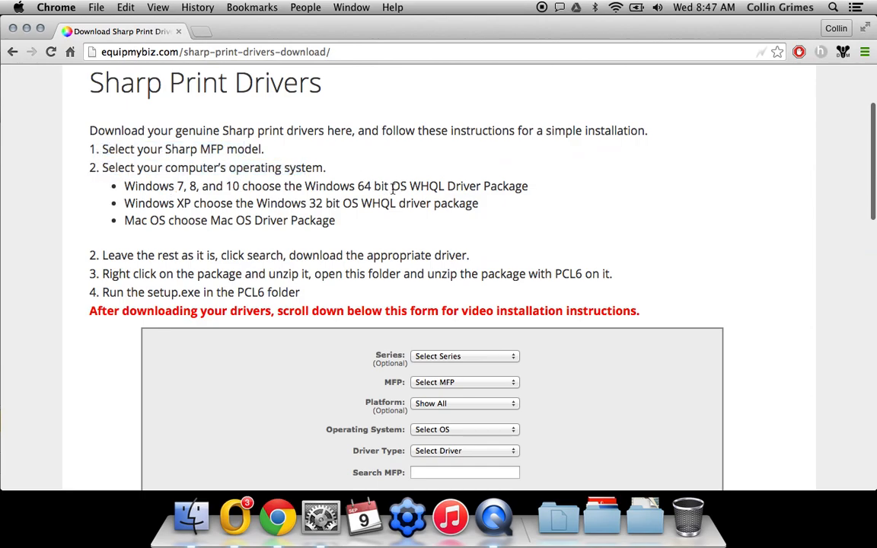
{"action": "left_click", "coordinate": [464, 382]}
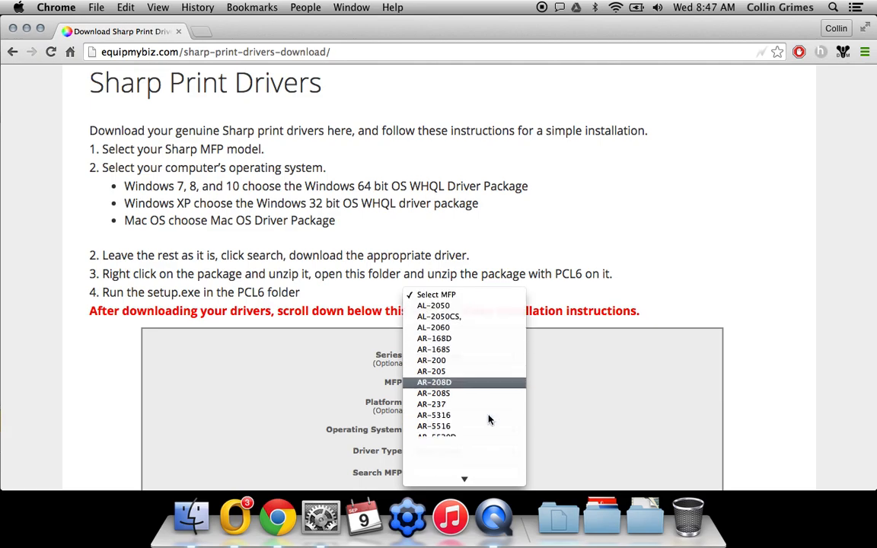
{"action": "scroll", "scroll_direction": "down", "scroll_amount": 3}
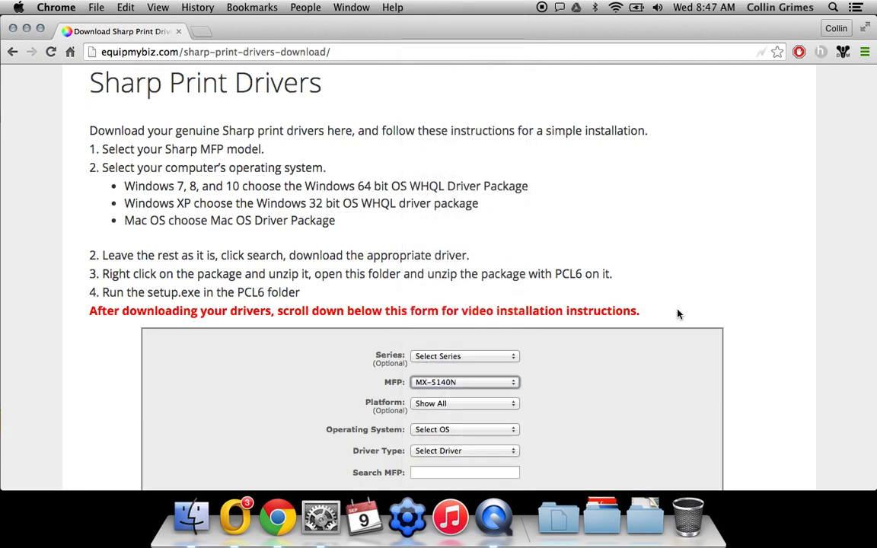
{"action": "scroll", "scroll_direction": "down", "scroll_amount": 3}
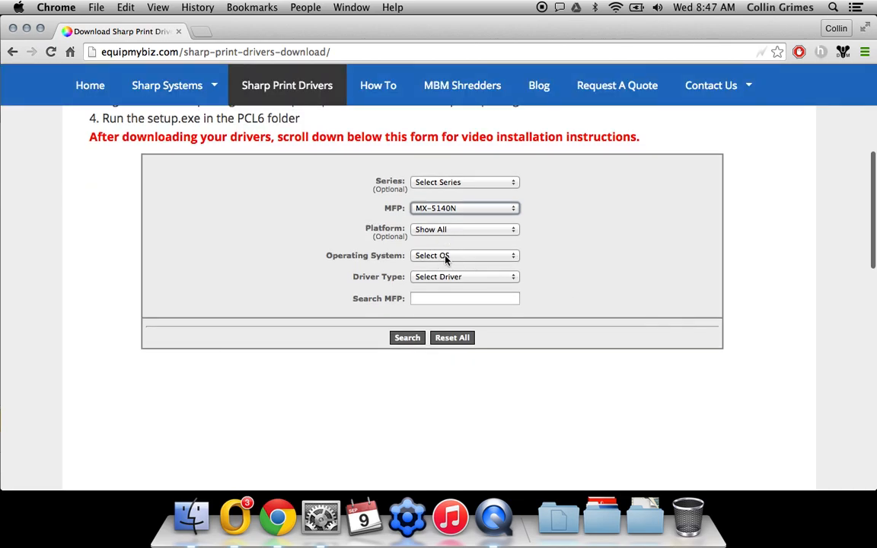
{"action": "left_click", "coordinate": [465, 255]}
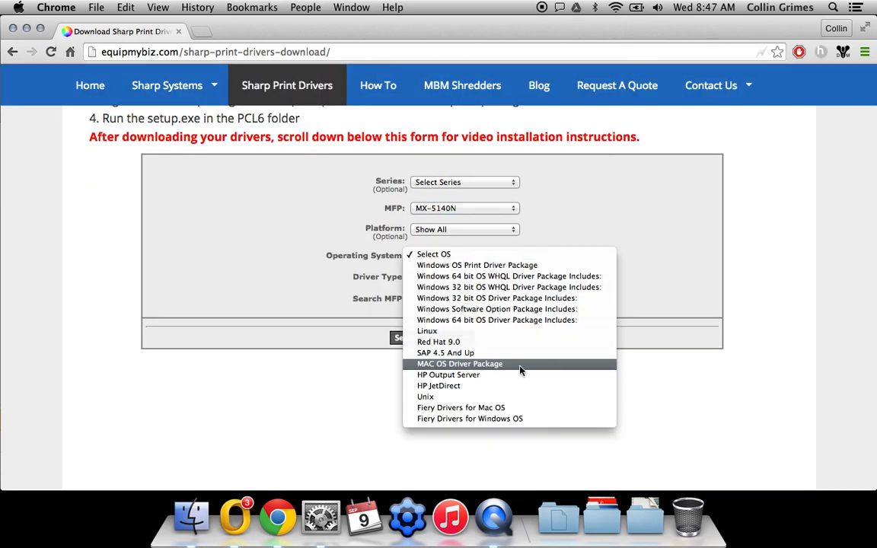
{"action": "left_click", "coordinate": [460, 363]}
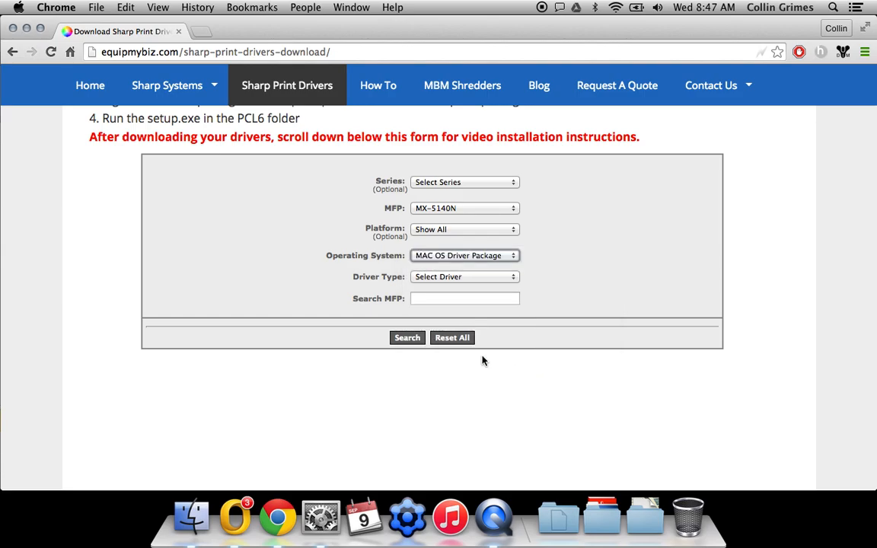
{"action": "left_click", "coordinate": [407, 338]}
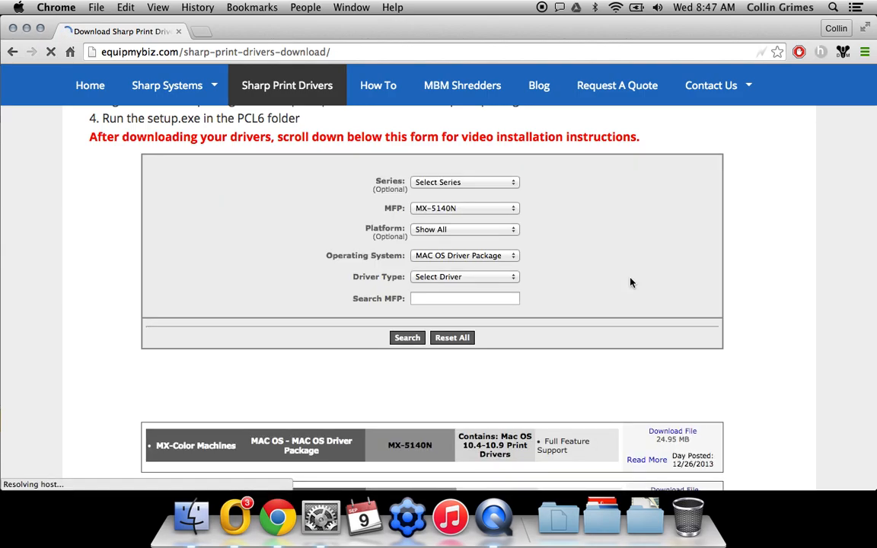
- Download the MX-5140N driver package for Mac OS 10.8-10.10 from the results
{"action": "scroll", "scroll_direction": "down", "scroll_amount": 3}
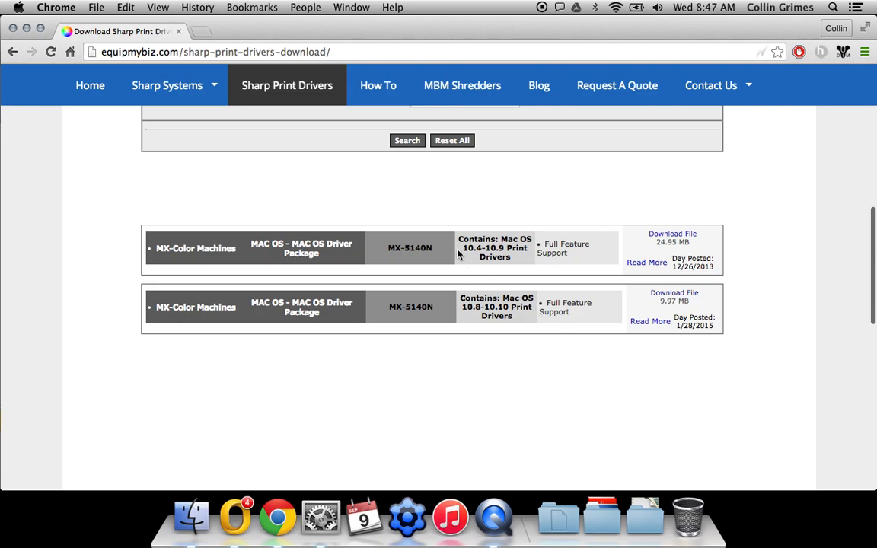
{"action": "mouse_move", "coordinate": [455, 307]}
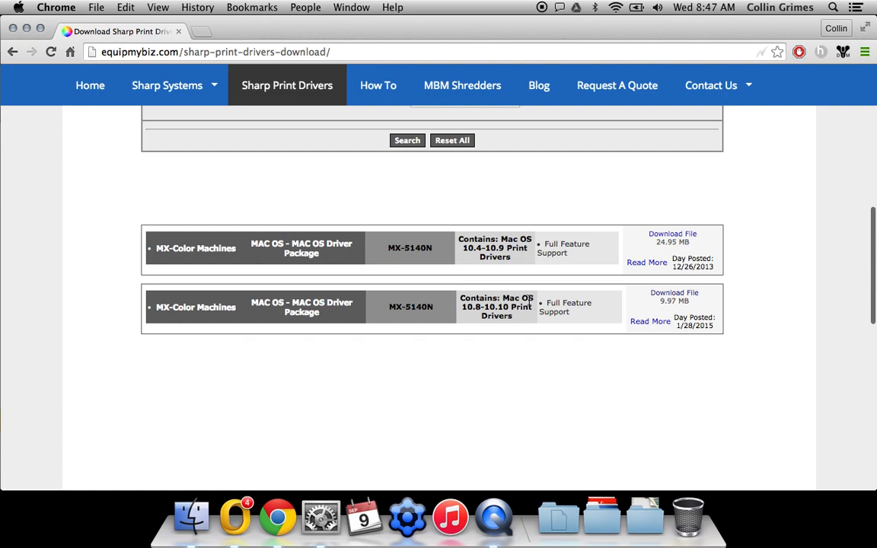
{"action": "mouse_move", "coordinate": [511, 258]}
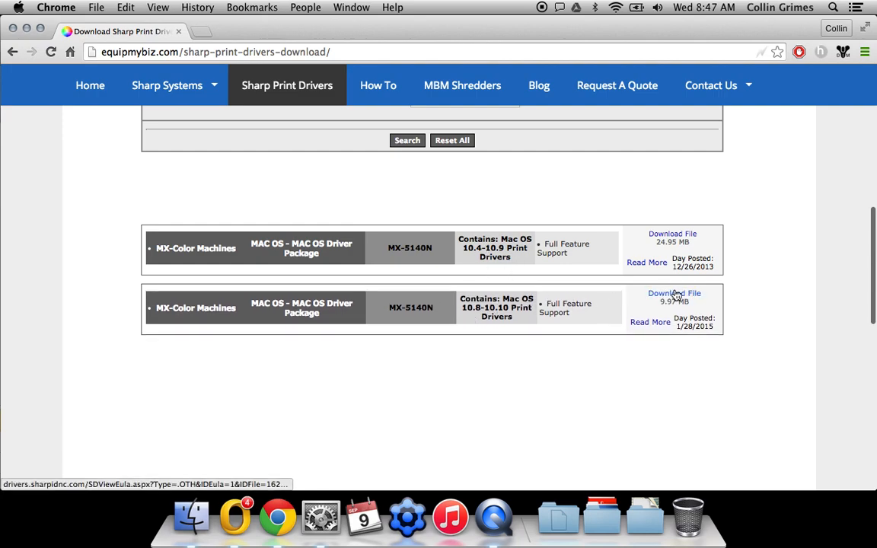
{"action": "left_click", "coordinate": [674, 293]}
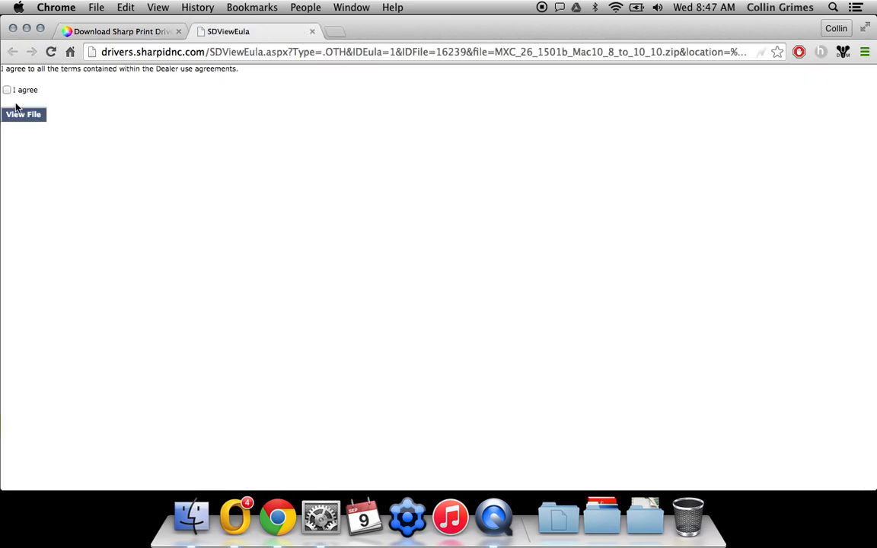
- Accept the dealer agreement, save the driver zip to the Desktop, and open it
{"action": "left_click", "coordinate": [7, 90]}
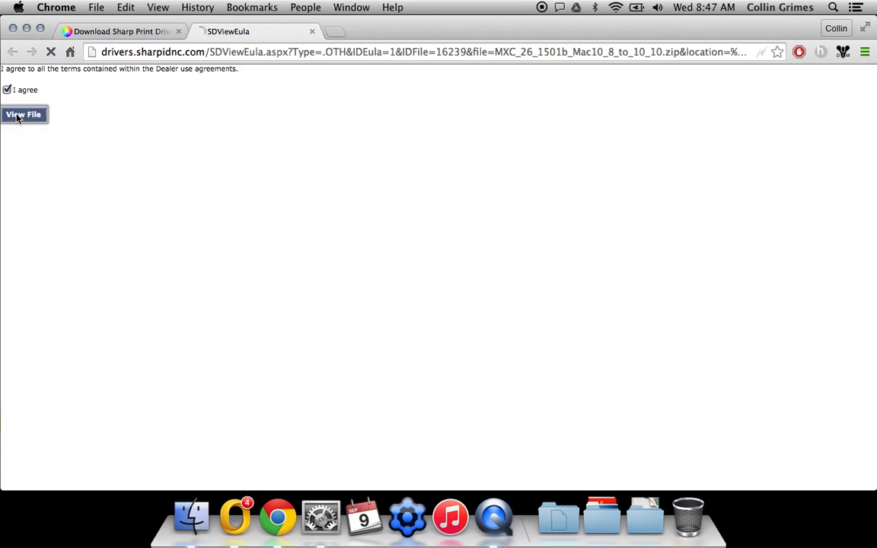
{"action": "left_click", "coordinate": [23, 114]}
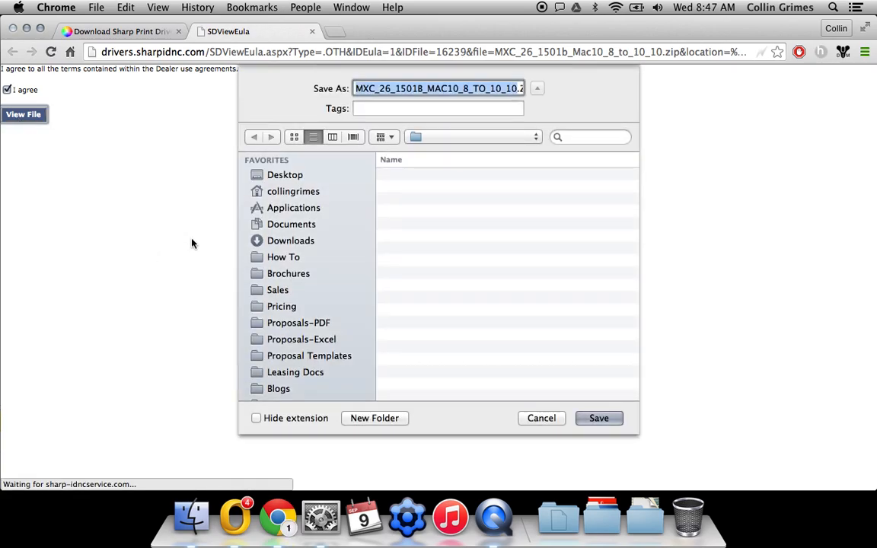
{"action": "left_click", "coordinate": [285, 174]}
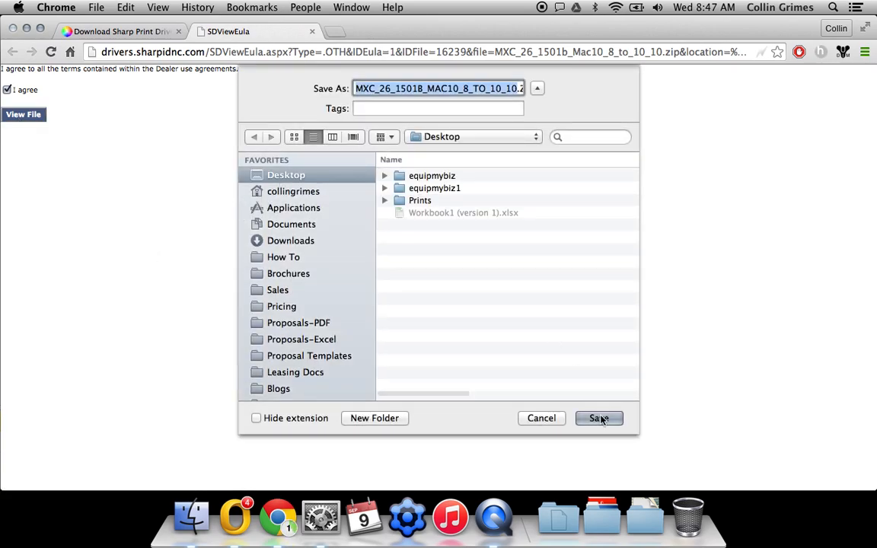
{"action": "left_click", "coordinate": [599, 418]}
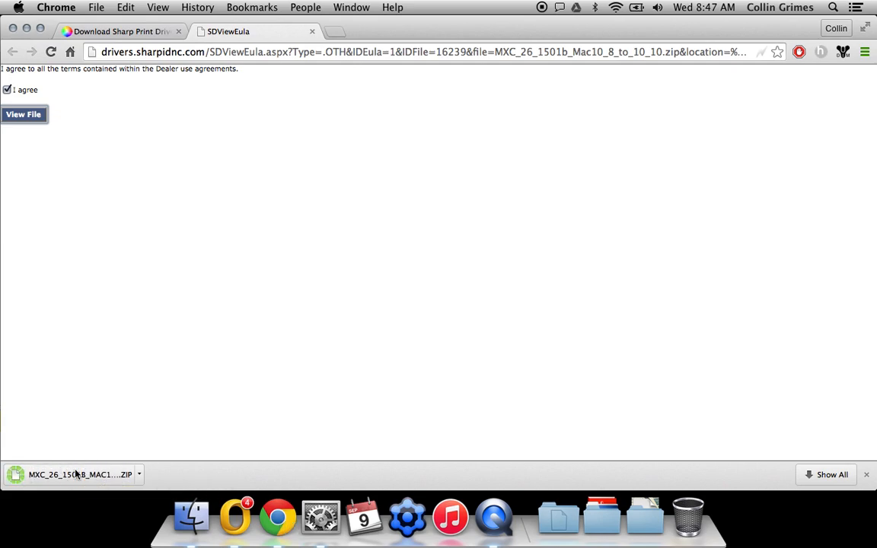
{"action": "left_click", "coordinate": [69, 475]}
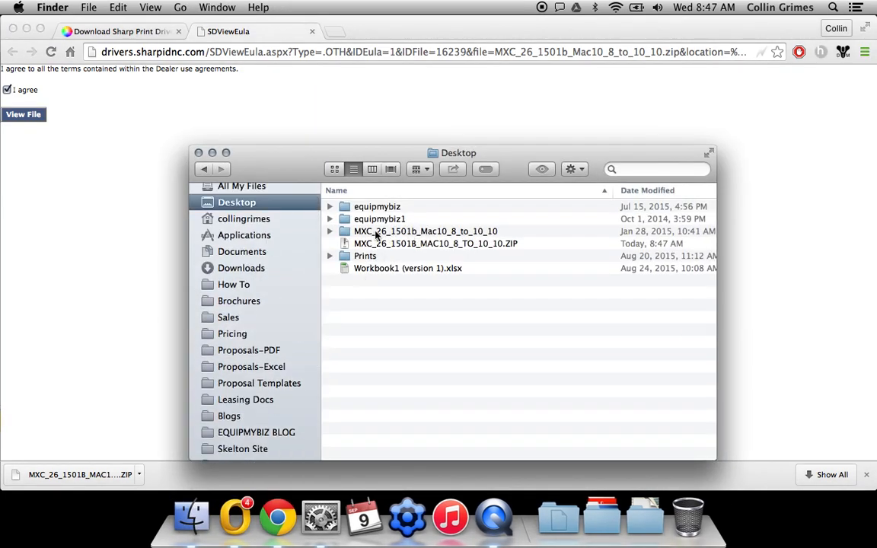
- Open the extracted MXC_26 folder, mount its driver disk image, and open MacOSX
{"action": "left_click", "coordinate": [425, 231]}
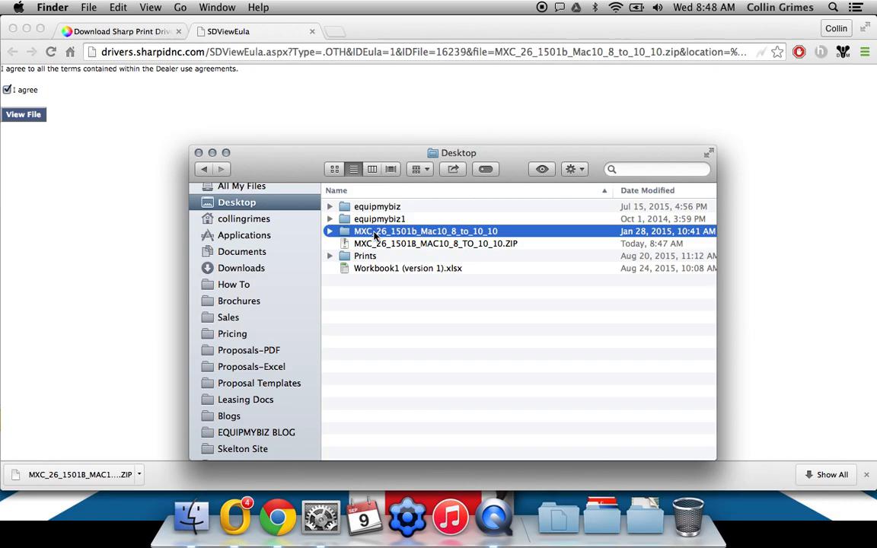
{"action": "double_click", "coordinate": [426, 231]}
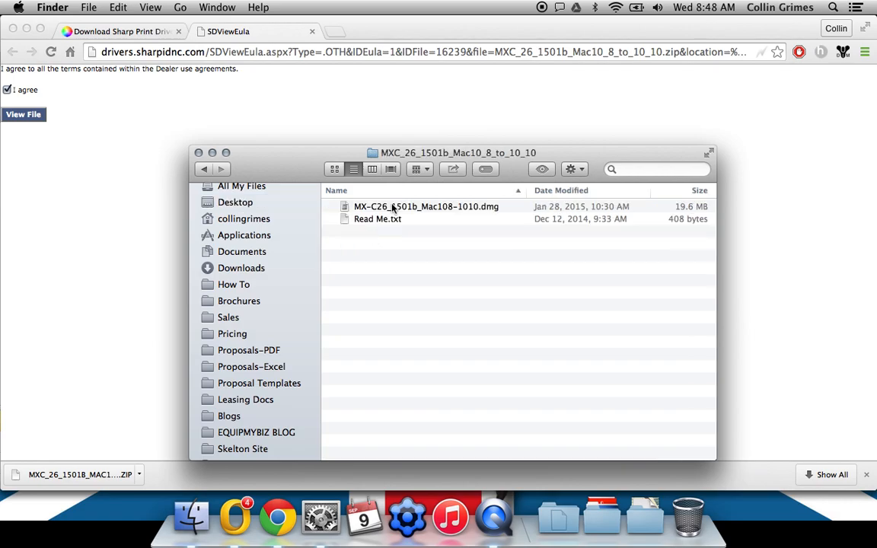
{"action": "double_click", "coordinate": [426, 206]}
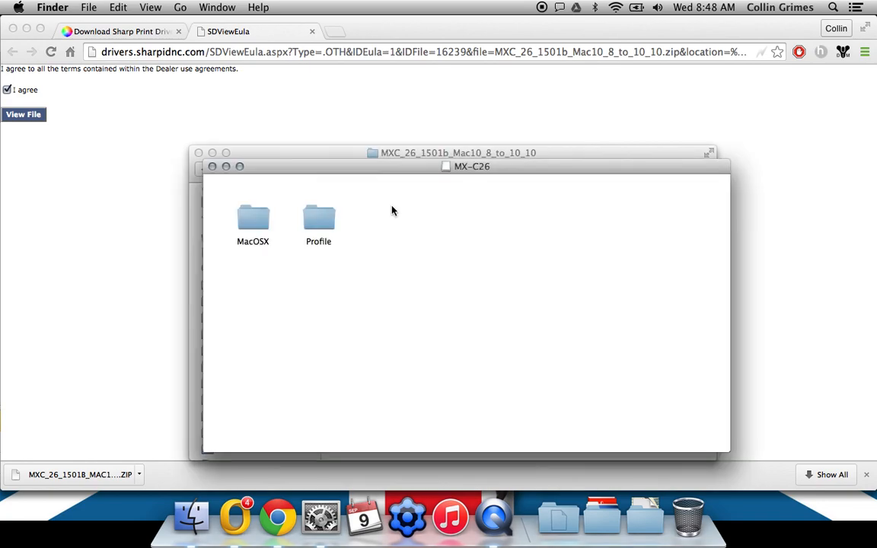
{"action": "left_click", "coordinate": [252, 221]}
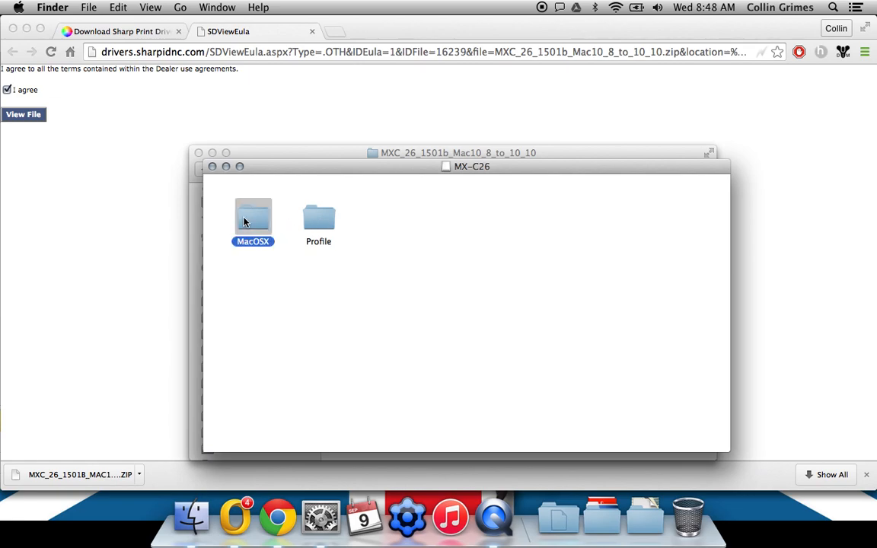
{"action": "double_click", "coordinate": [252, 217]}
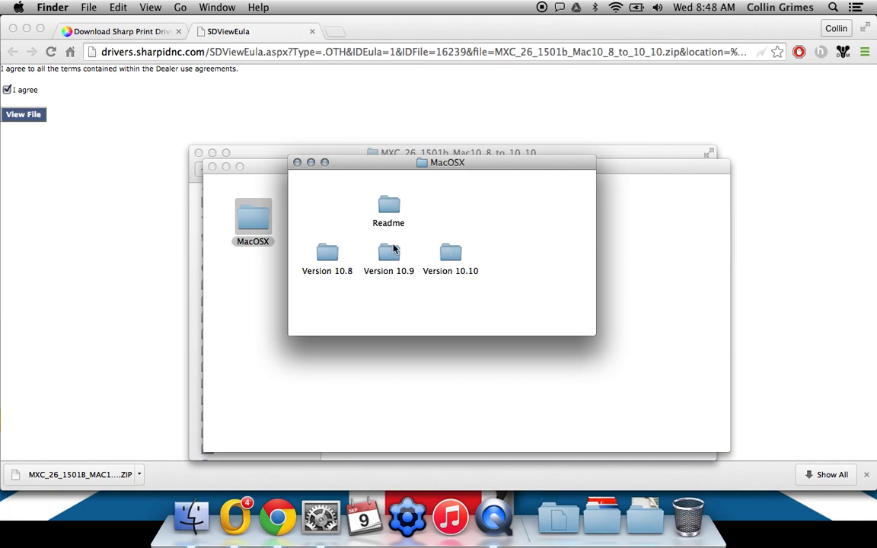
- Check the Mac's OS X version from the Apple menu
{"action": "left_click", "coordinate": [19, 7]}
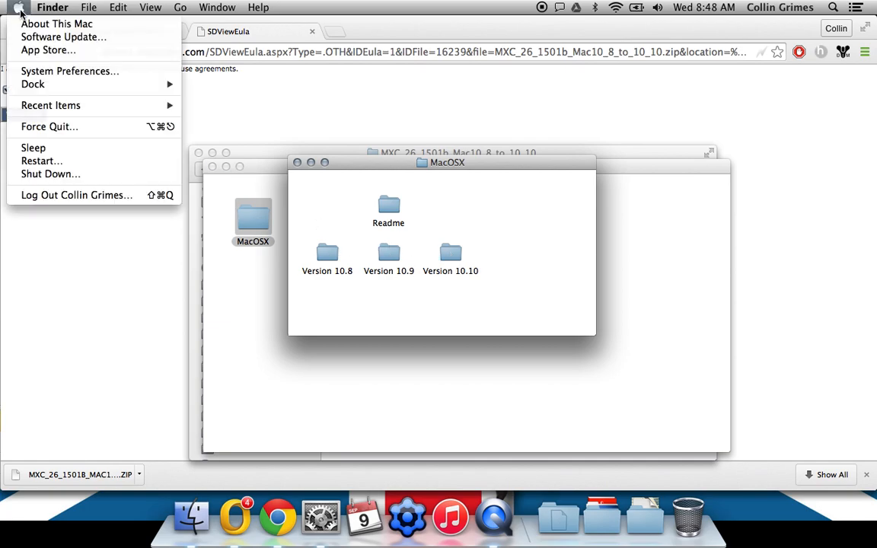
{"action": "left_click", "coordinate": [57, 24]}
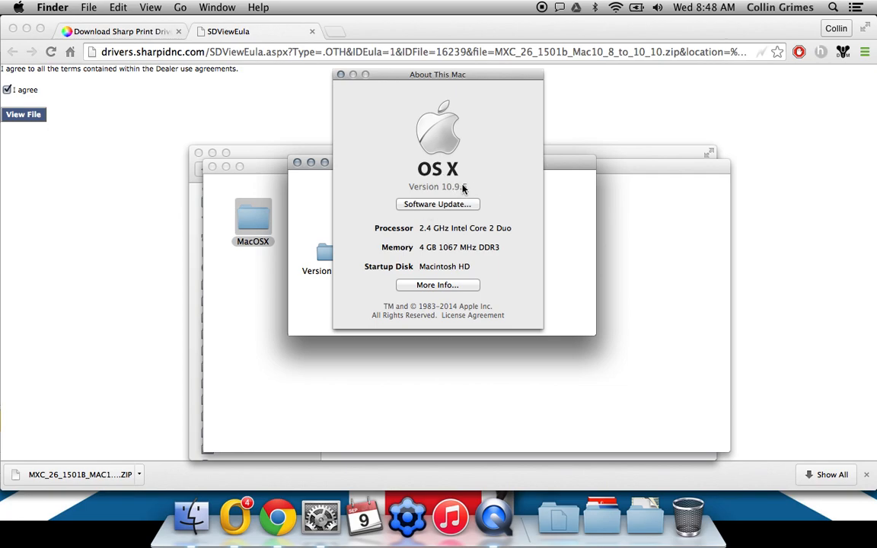
{"action": "left_click", "coordinate": [341, 74]}
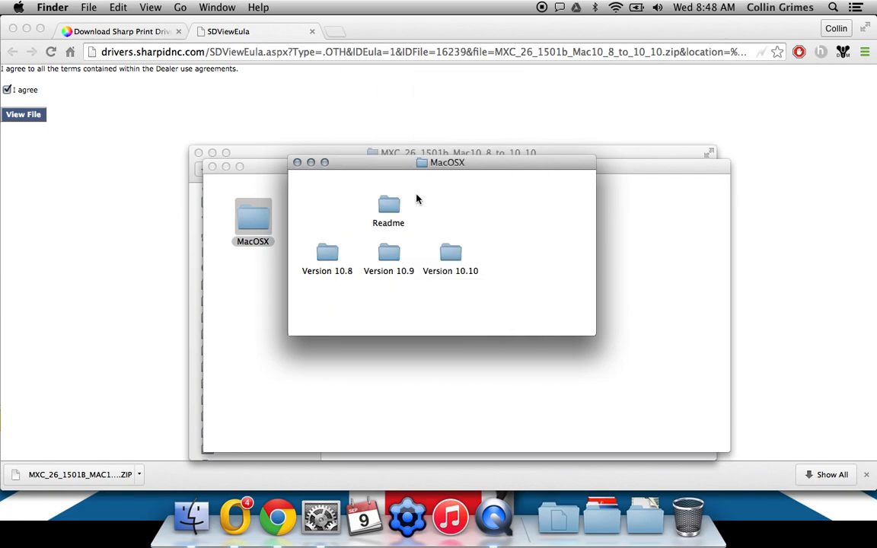
- Launch the MX-C26 installer package from the Version 10.9 folder
{"action": "double_click", "coordinate": [388, 253]}
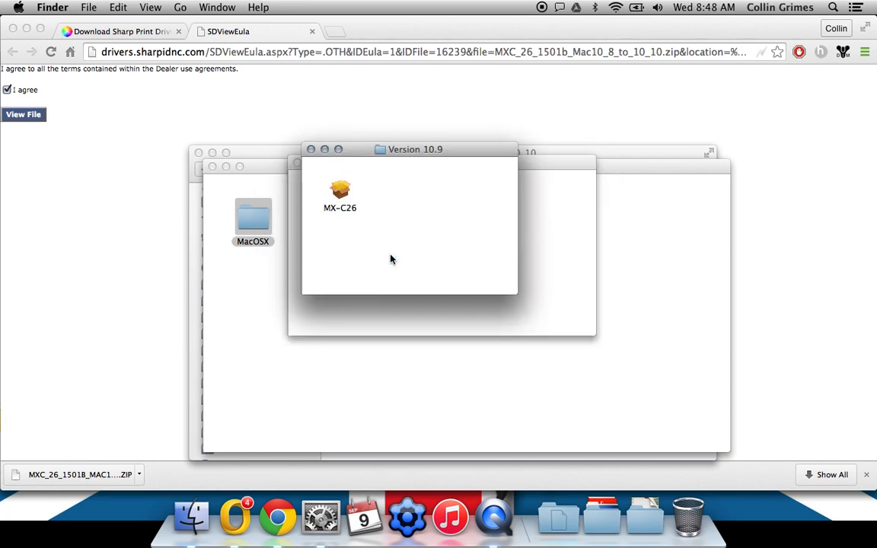
{"action": "left_click", "coordinate": [339, 191]}
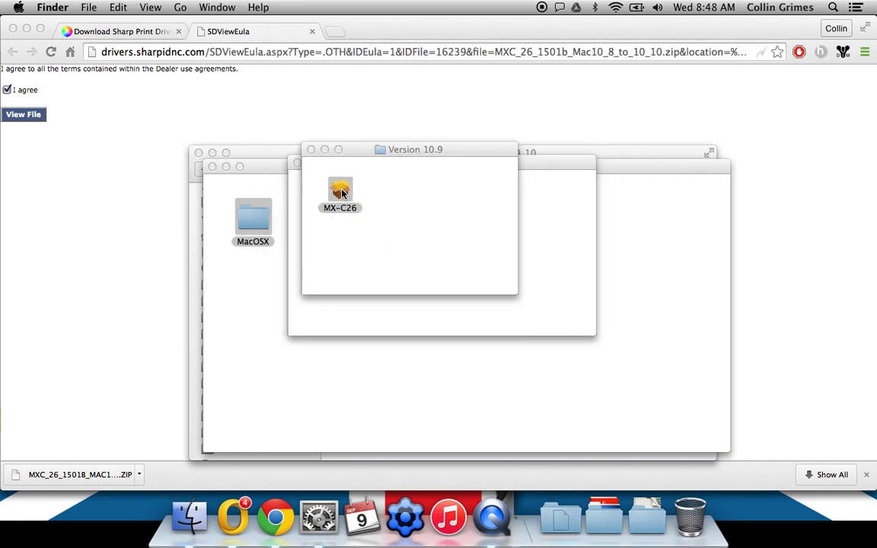
{"action": "double_click", "coordinate": [339, 191]}
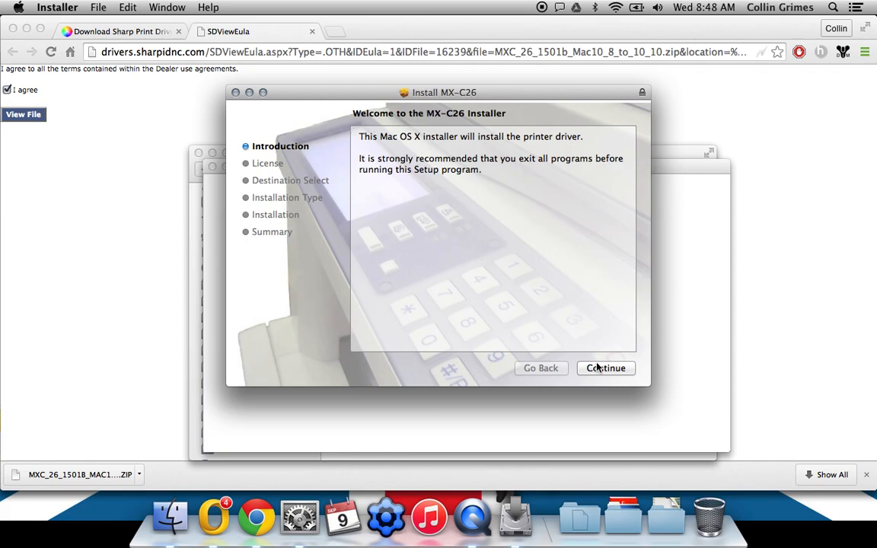
- Accept the MX-C26 license and run the standard install, authorizing with the password
{"action": "left_click", "coordinate": [605, 368]}
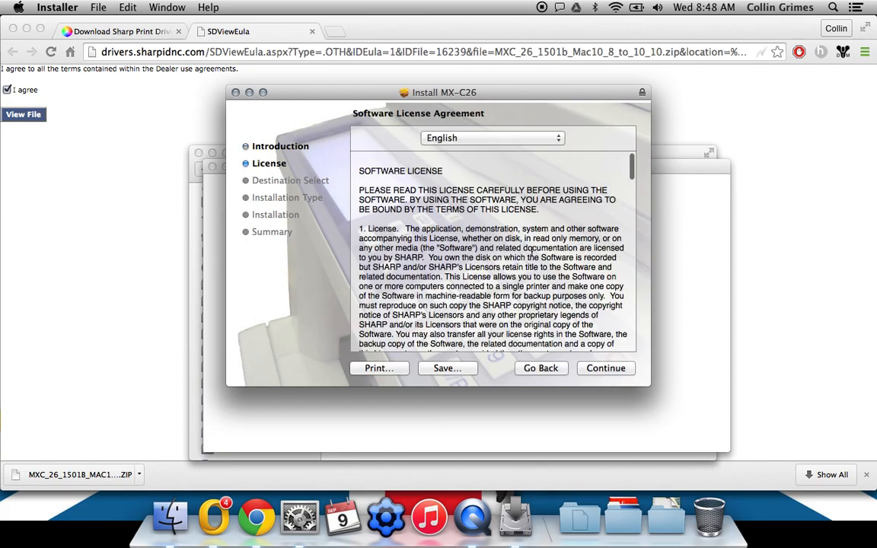
{"action": "scroll", "scroll_direction": "down", "scroll_amount": 3}
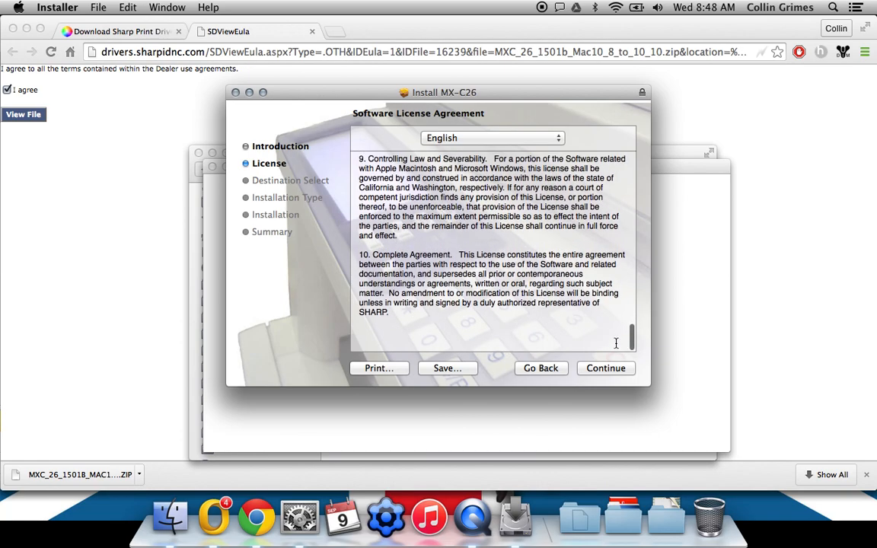
{"action": "left_click", "coordinate": [605, 368]}
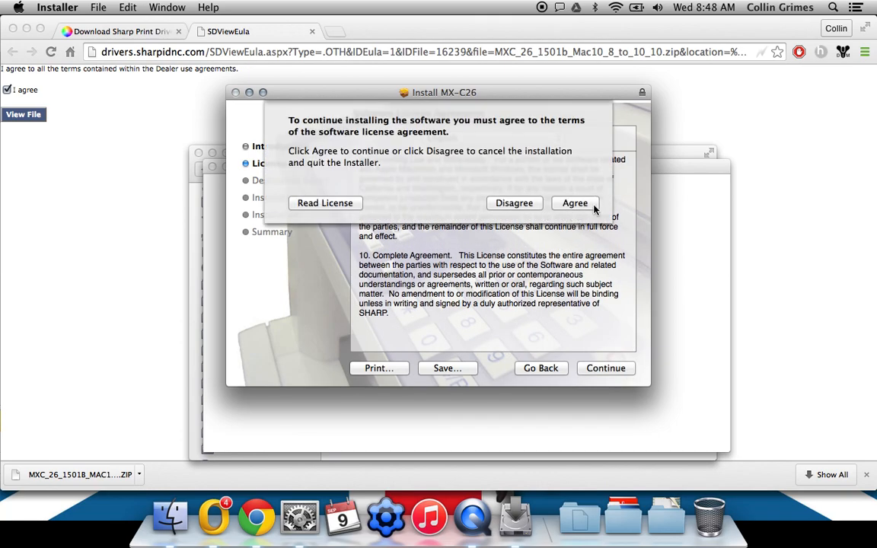
{"action": "left_click", "coordinate": [575, 202]}
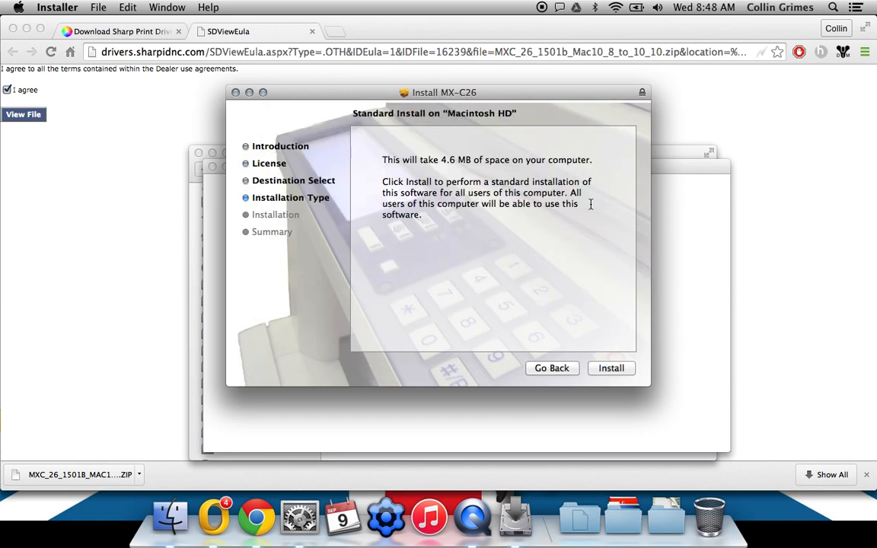
{"action": "mouse_move", "coordinate": [473, 159]}
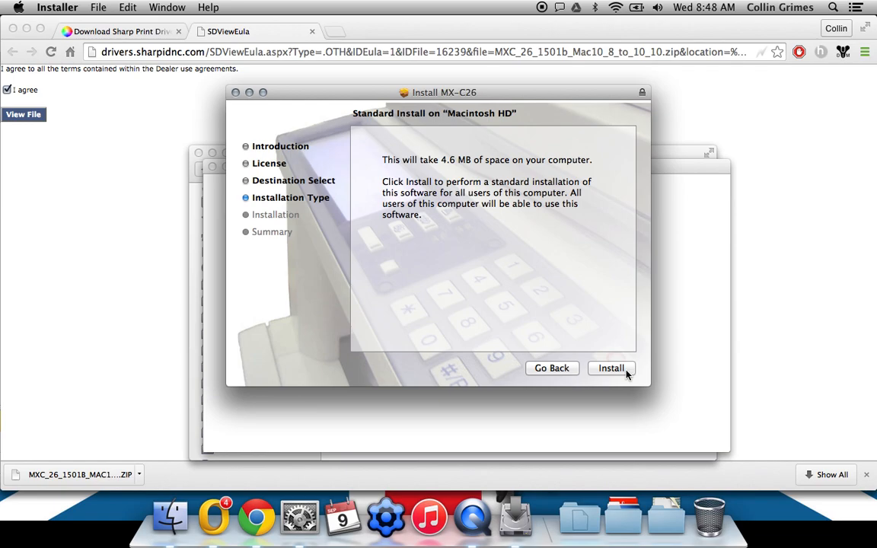
{"action": "left_click", "coordinate": [611, 368]}
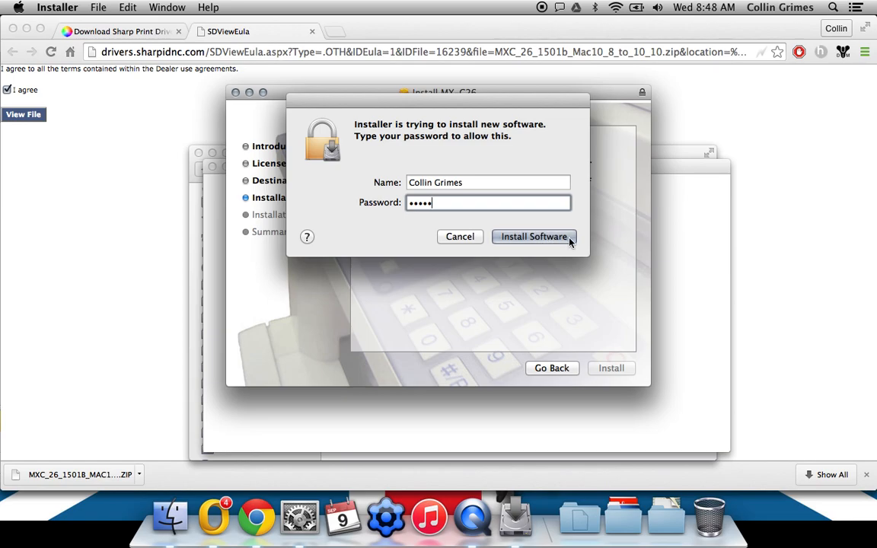
{"action": "left_click", "coordinate": [533, 236]}
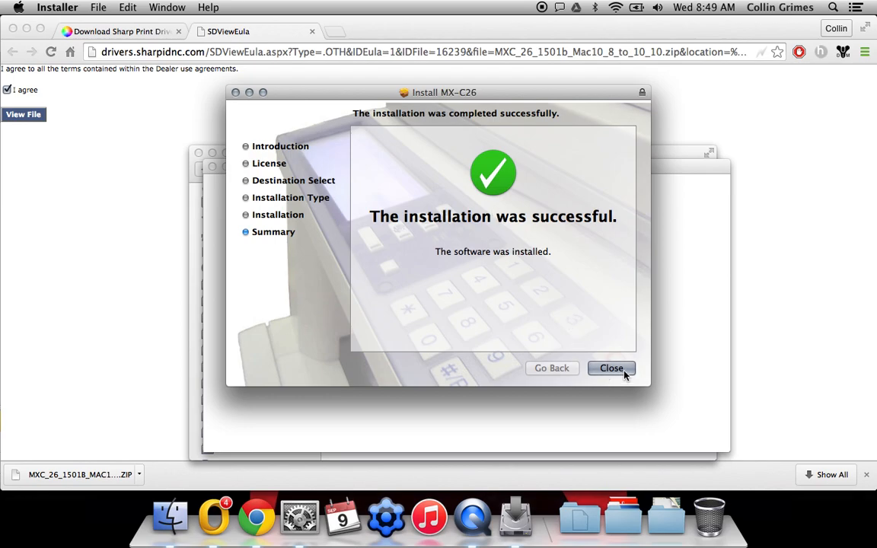
- Close the completed installer and open System Preferences from the Apple menu
{"action": "left_click", "coordinate": [612, 368]}
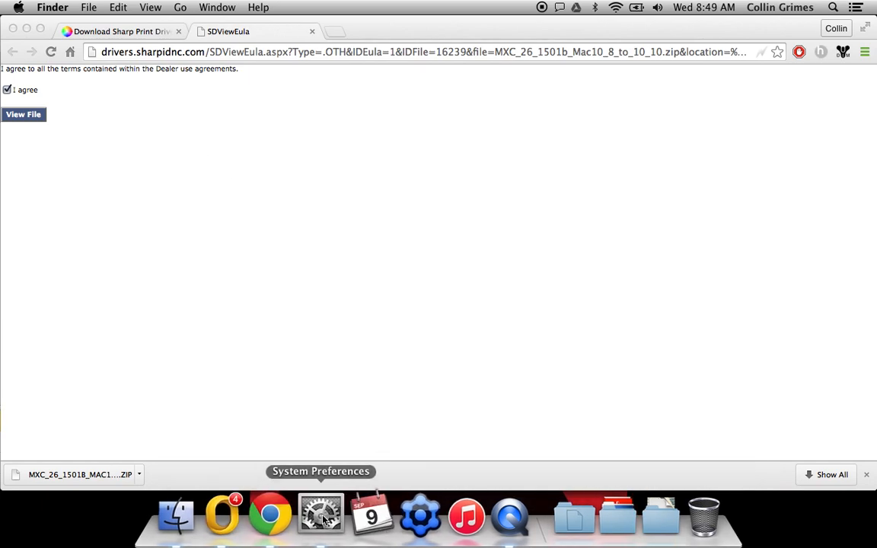
{"action": "left_click", "coordinate": [19, 7]}
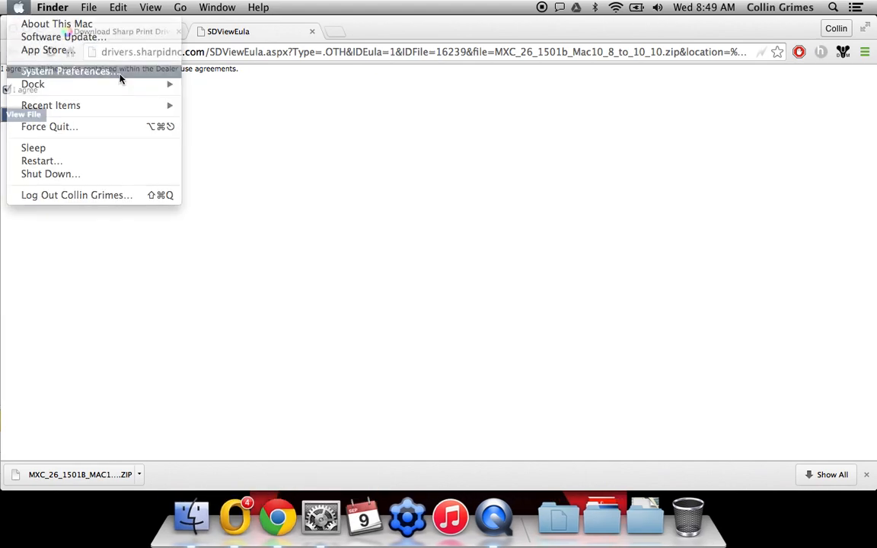
{"action": "left_click", "coordinate": [68, 70]}
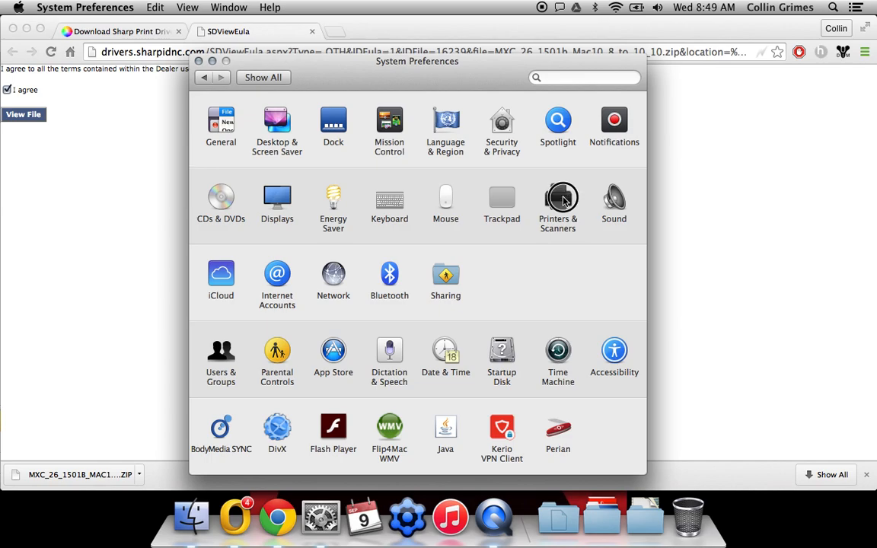
- Open Printers & Scanners and bring up the add-printer menu
{"action": "left_click", "coordinate": [559, 198]}
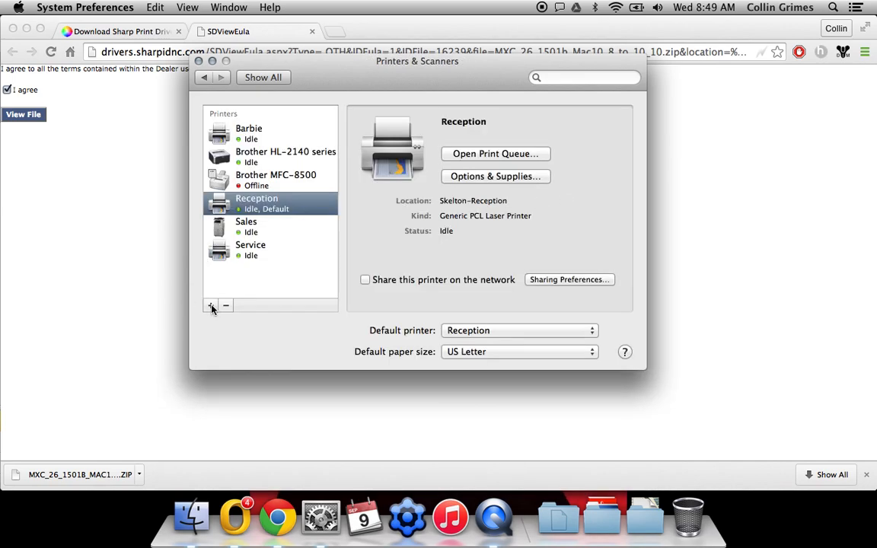
{"action": "left_click", "coordinate": [212, 306]}
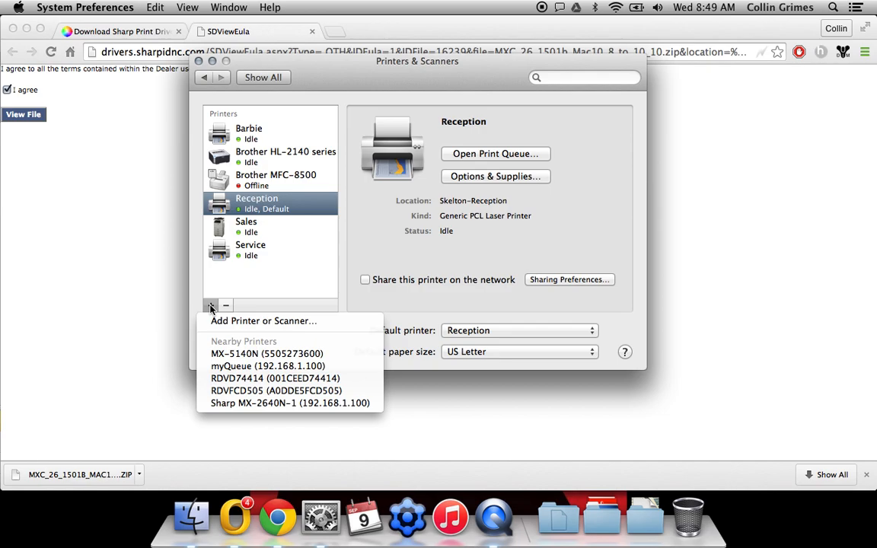
{"action": "mouse_move", "coordinate": [268, 353]}
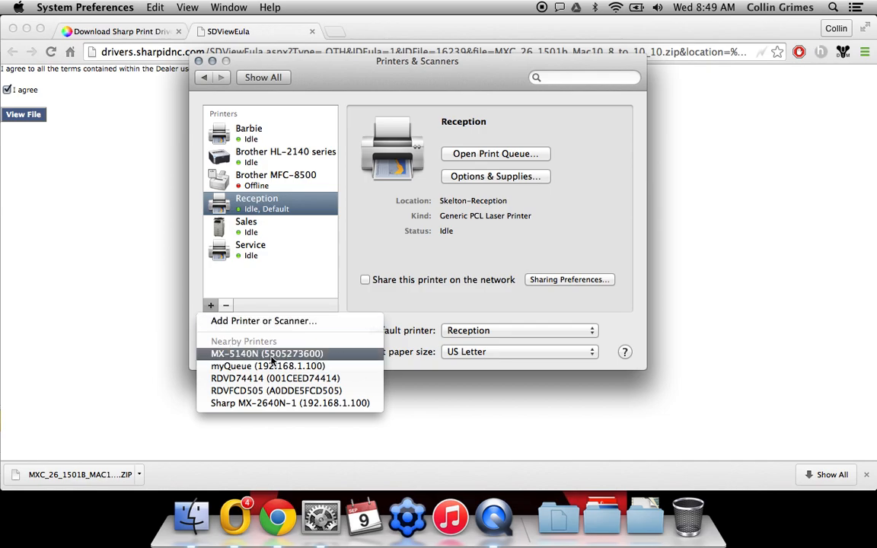
{"action": "mouse_move", "coordinate": [251, 321]}
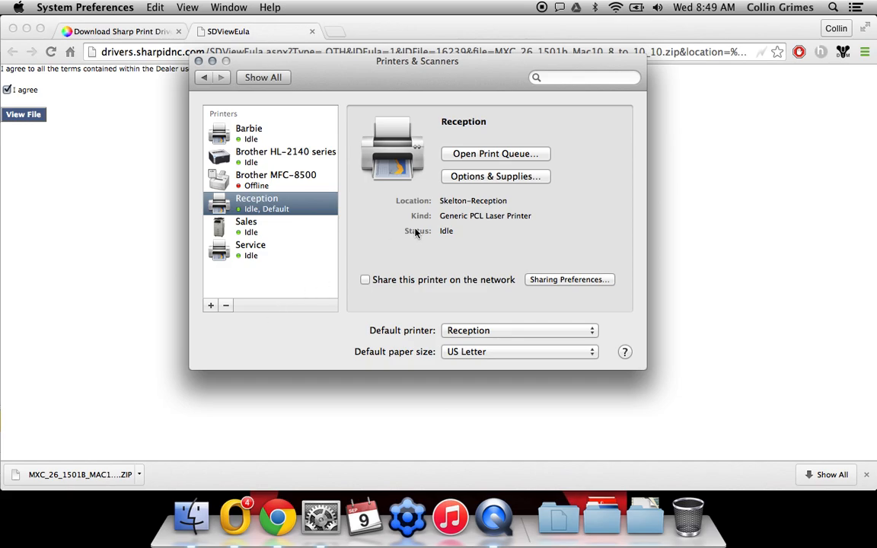
- Enter printer address 192.168.1.106 in the Add window's IP pane
{"action": "left_click", "coordinate": [210, 305]}
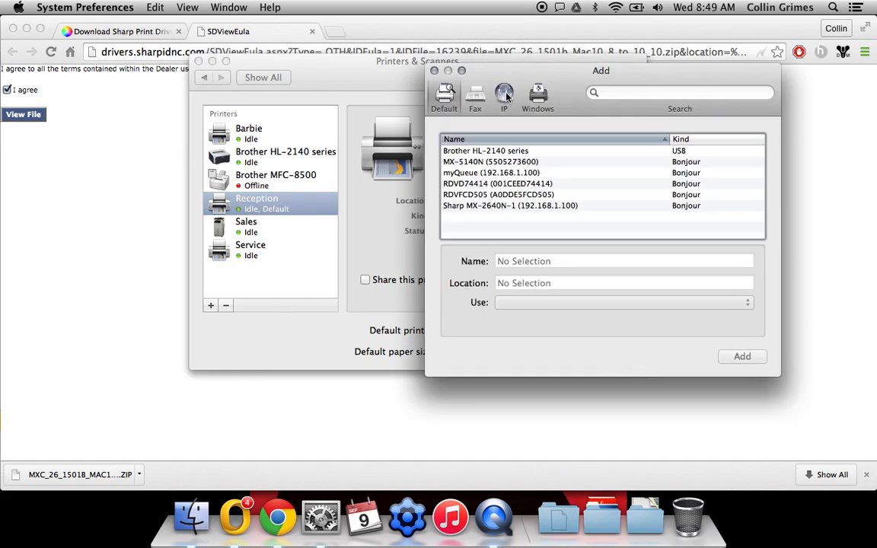
{"action": "left_click", "coordinate": [503, 94]}
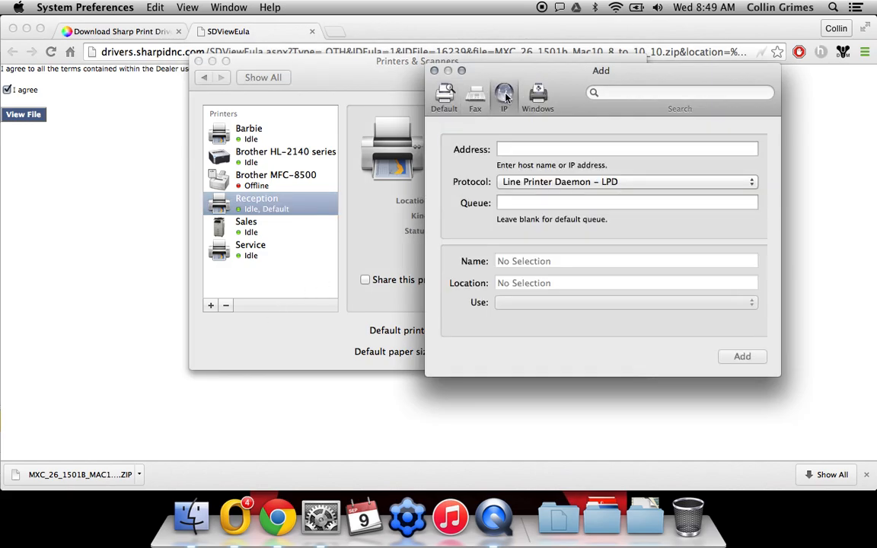
{"action": "left_click", "coordinate": [625, 149]}
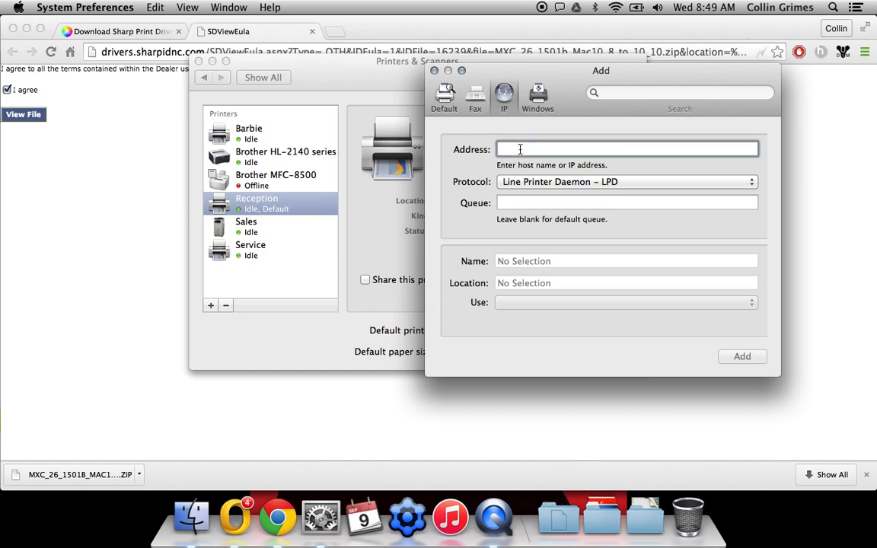
{"action": "type", "text": "192.168.1.106"}
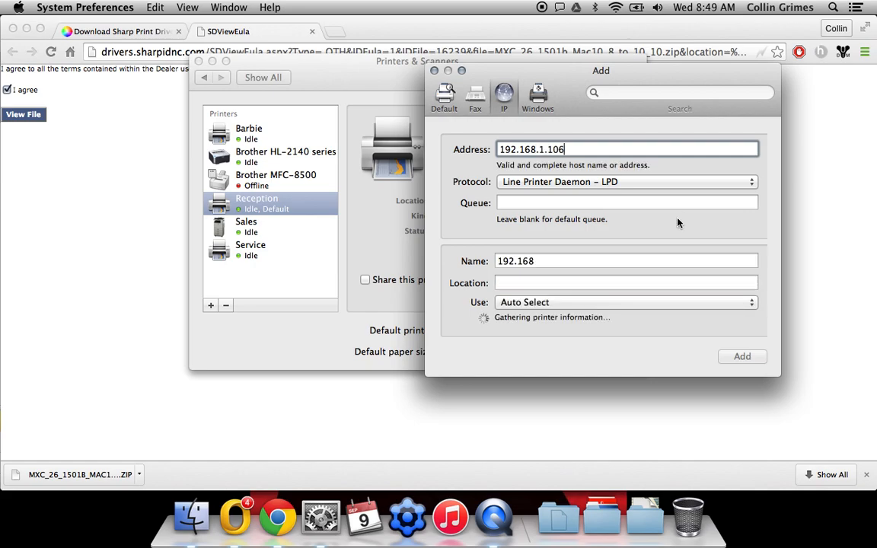
- Choose Line Printer Daemon – LPD and name the printer Sharp MX-5140N
{"action": "left_click", "coordinate": [627, 181]}
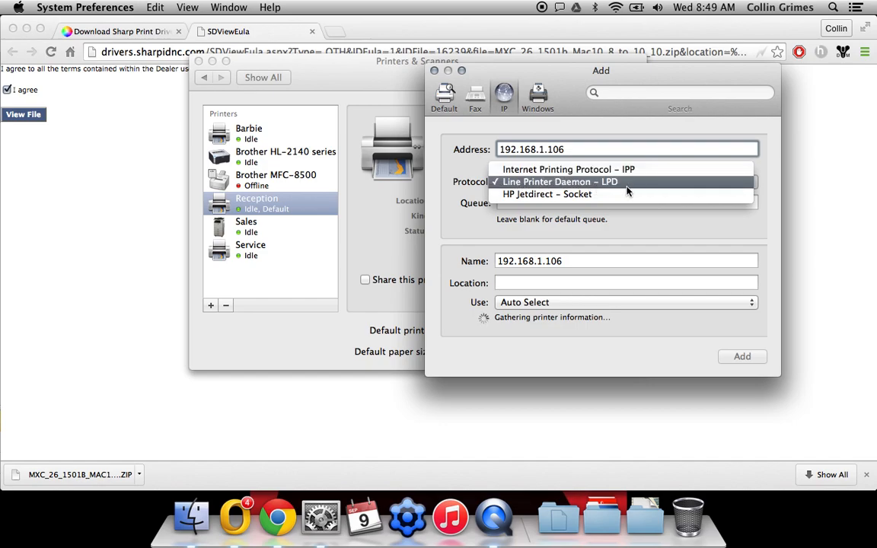
{"action": "left_click", "coordinate": [560, 181]}
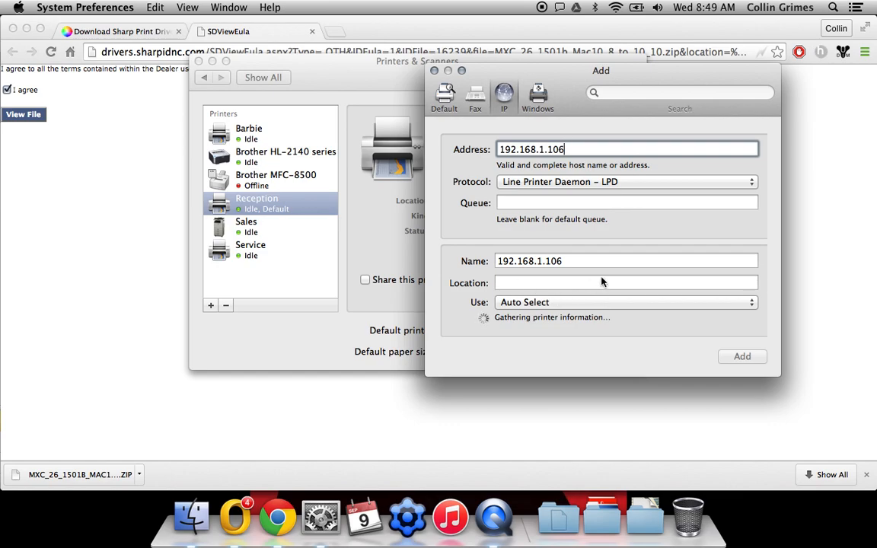
{"action": "mouse_move", "coordinate": [560, 326]}
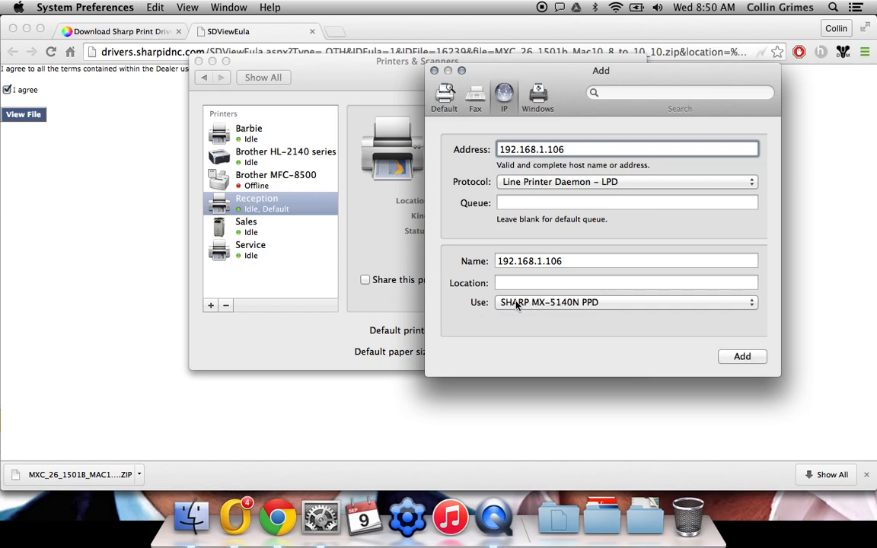
{"action": "left_click", "coordinate": [624, 261]}
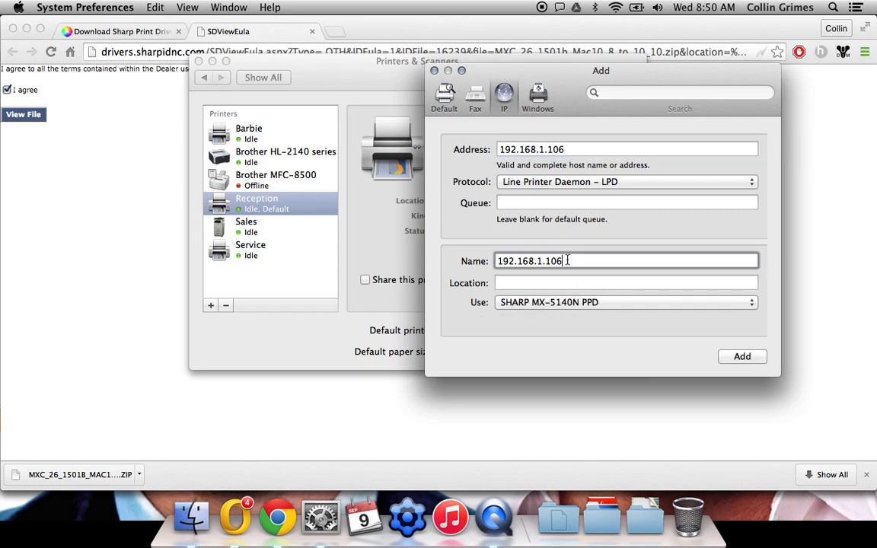
{"action": "type", "text": "Sharp MX"}
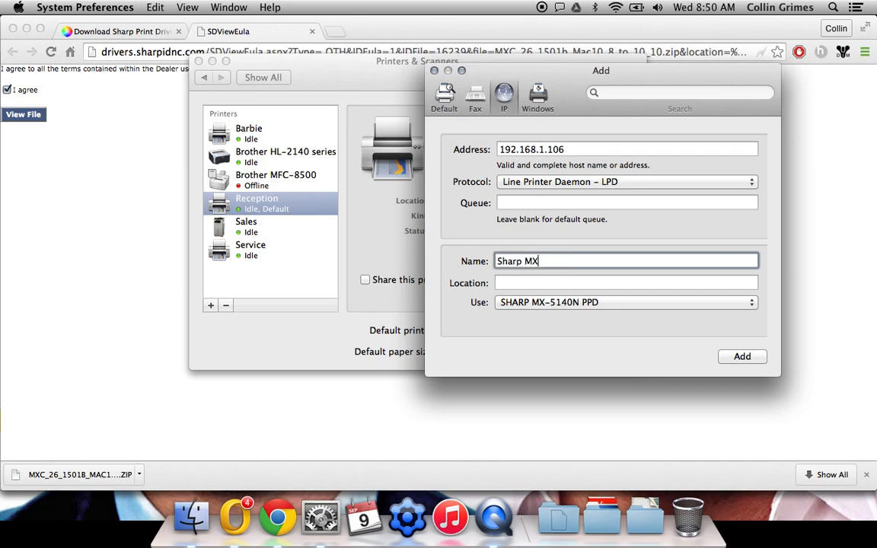
{"action": "type", "text": "-5140N"}
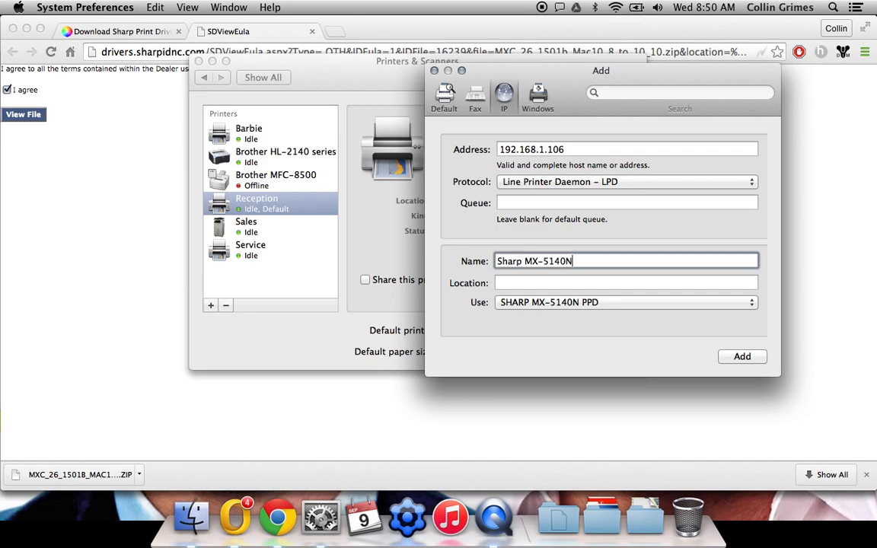
{"action": "left_click", "coordinate": [742, 356]}
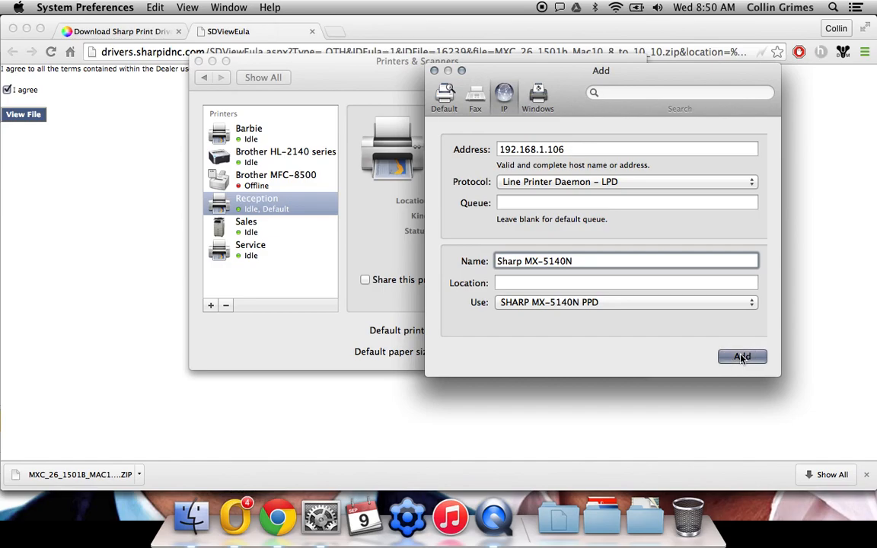
- Set Input Tray Options to Four Trays and Output Tray Options to Finisher, and confirm
{"action": "left_click", "coordinate": [741, 356]}
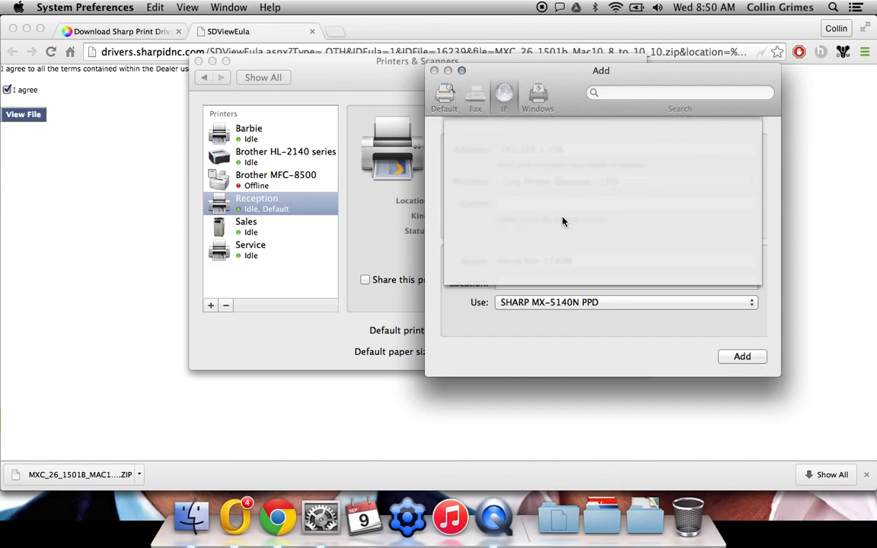
{"action": "left_click", "coordinate": [742, 357]}
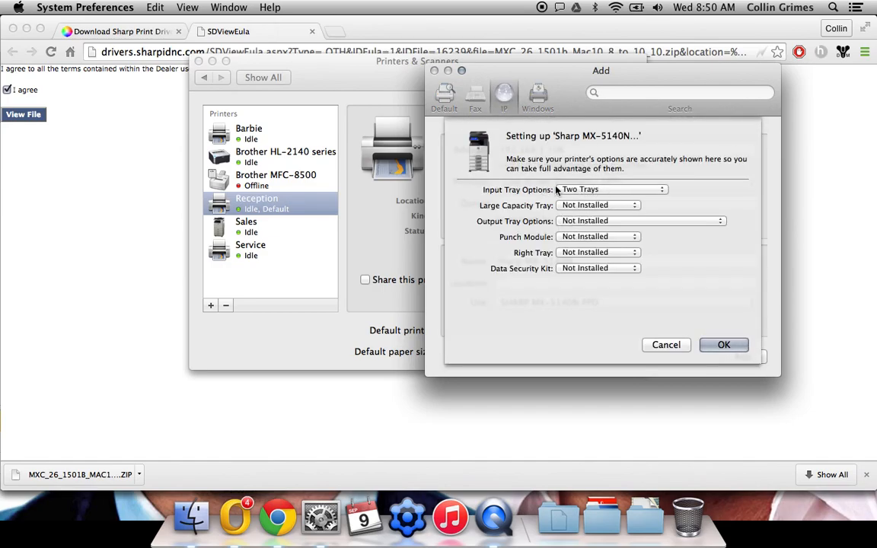
{"action": "left_click", "coordinate": [612, 189]}
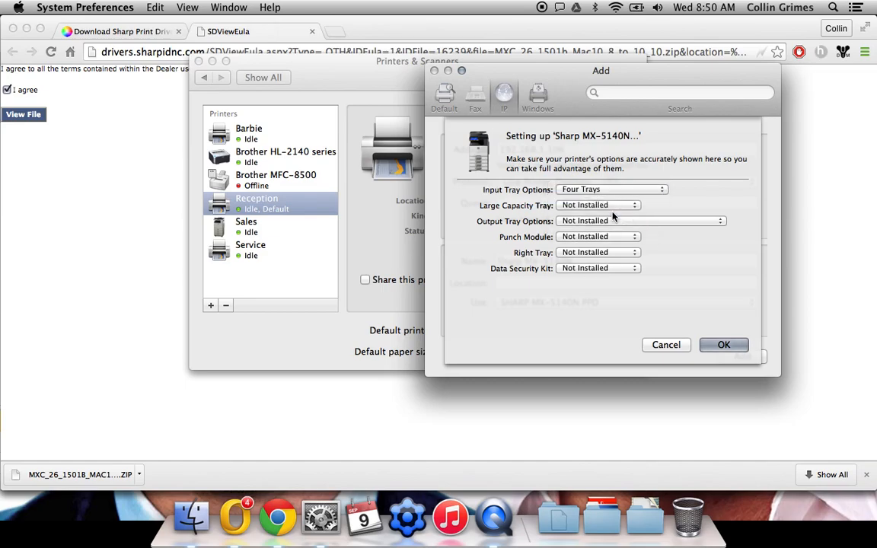
{"action": "left_click", "coordinate": [640, 221]}
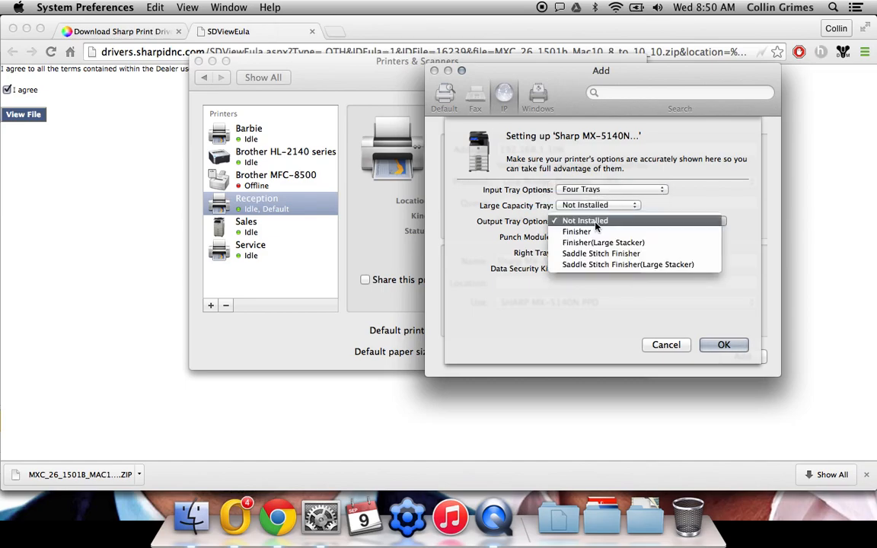
{"action": "left_click", "coordinate": [577, 232]}
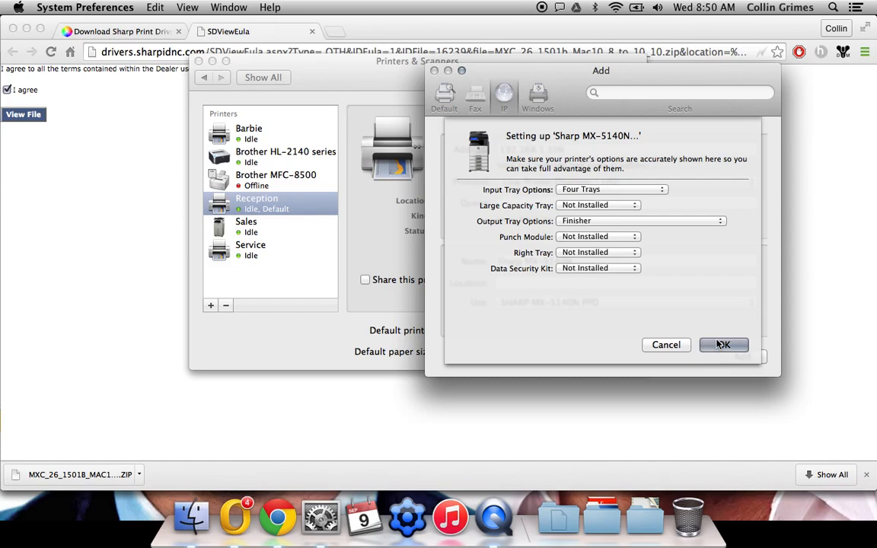
{"action": "left_click", "coordinate": [723, 345]}
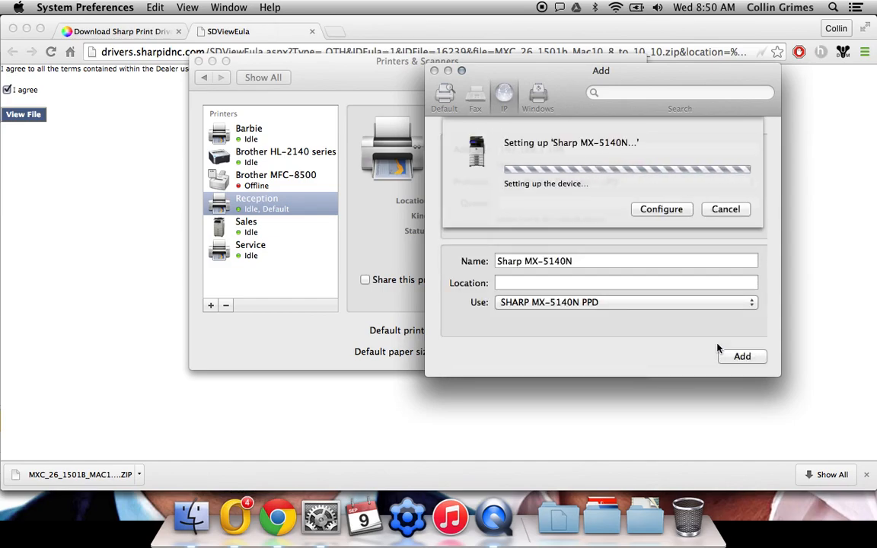
- Select the newly added Sharp MX-5140N in the printer list to view its Idle status and driver
{"action": "left_click", "coordinate": [741, 356]}
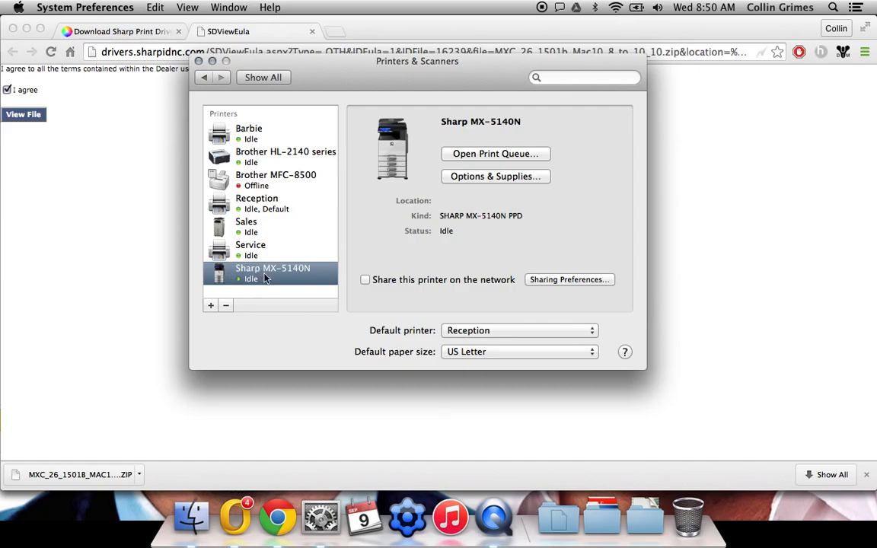
{"action": "mouse_move", "coordinate": [253, 269]}
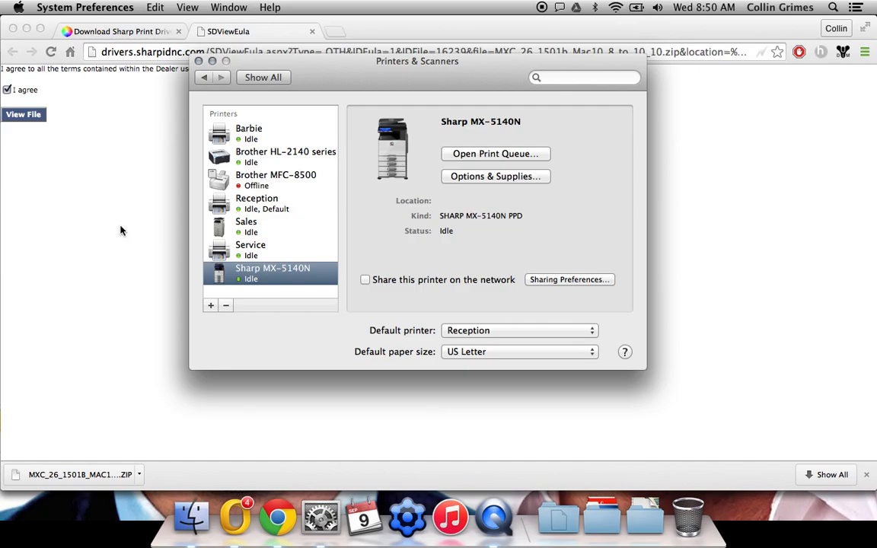
{"action": "mouse_move", "coordinate": [112, 221]}
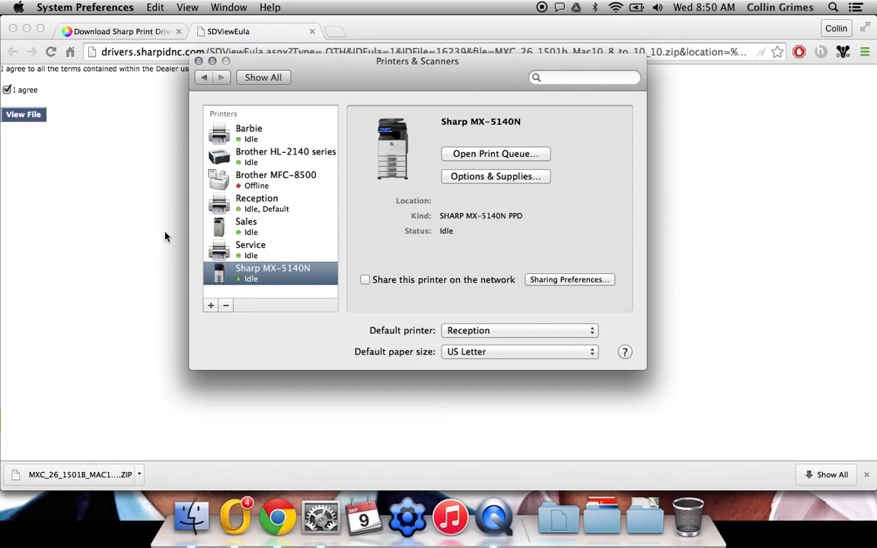
{"action": "mouse_move", "coordinate": [125, 228]}
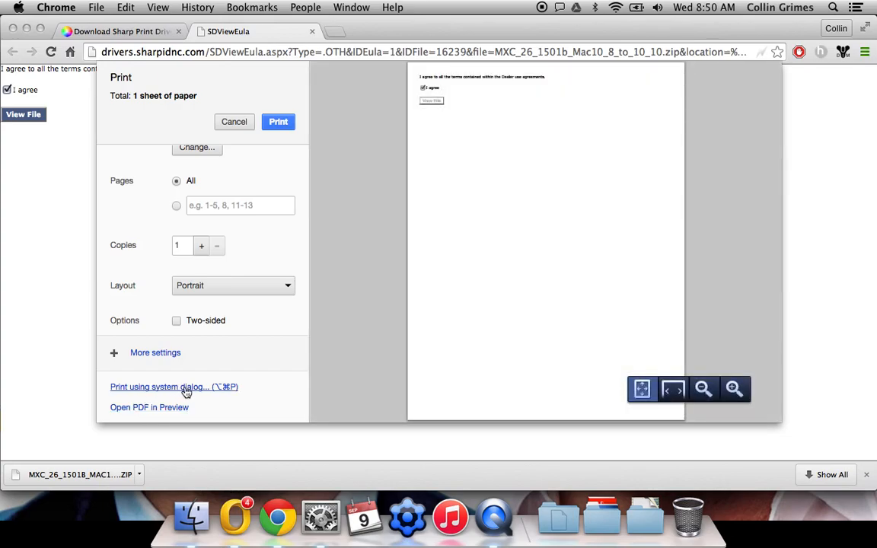
- Switch from Chrome's print preview to the macOS system Print dialog
{"action": "left_click", "coordinate": [233, 121]}
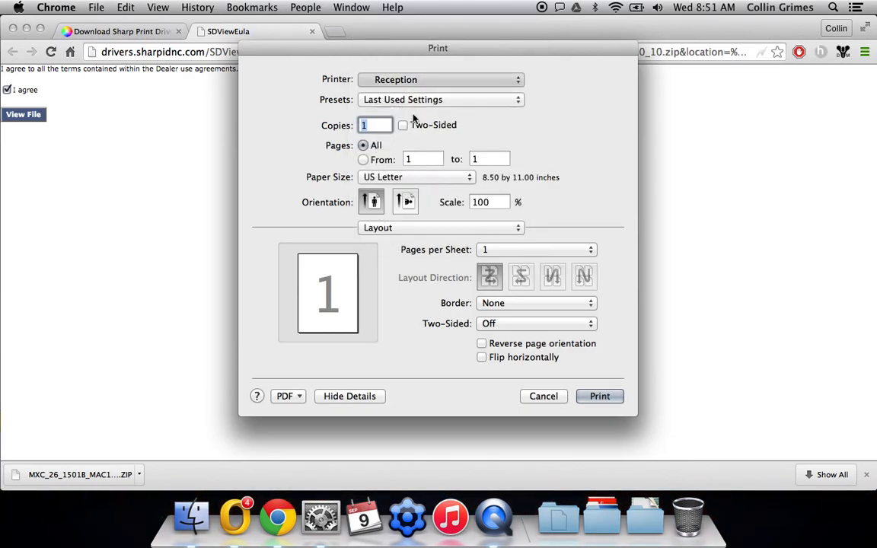
- Target the Sharp MX-5140N and set Job Handling authentication to User Number
{"action": "left_click", "coordinate": [441, 79]}
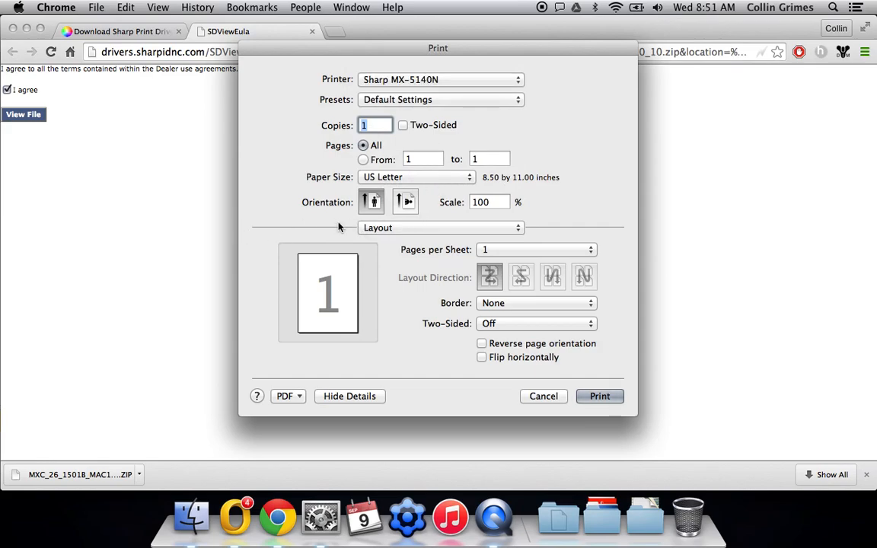
{"action": "mouse_move", "coordinate": [512, 228]}
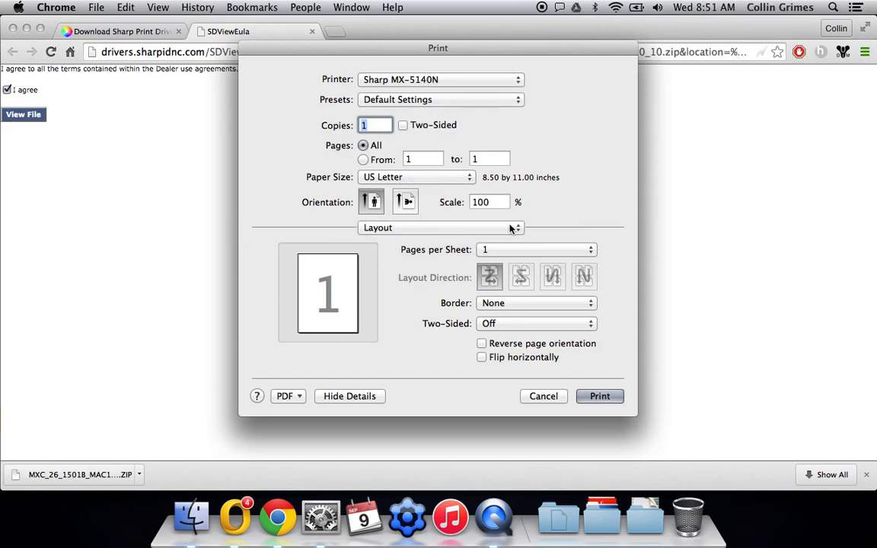
{"action": "left_click", "coordinate": [440, 228]}
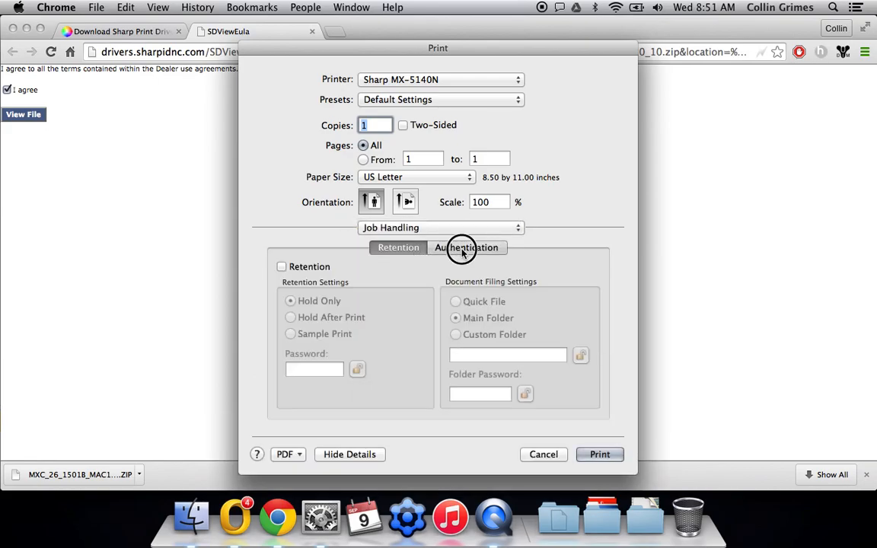
{"action": "left_click", "coordinate": [466, 248]}
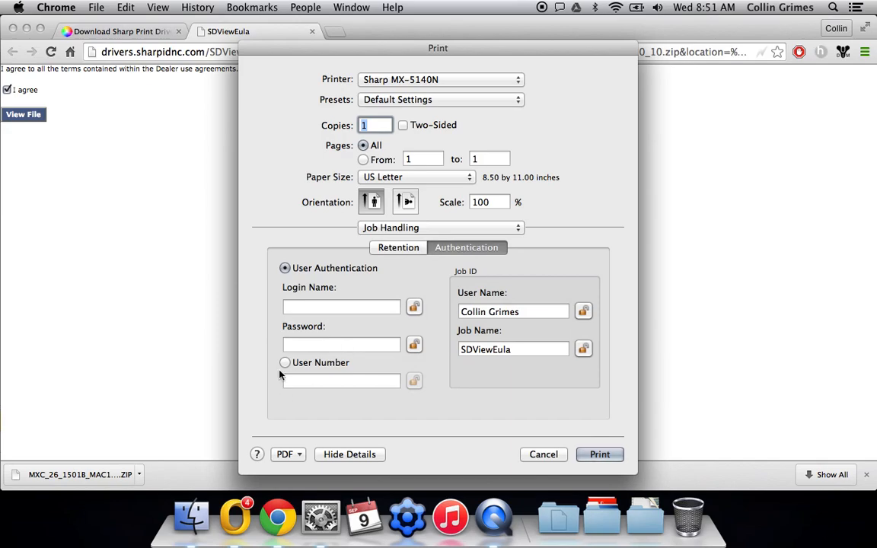
{"action": "left_click", "coordinate": [284, 363]}
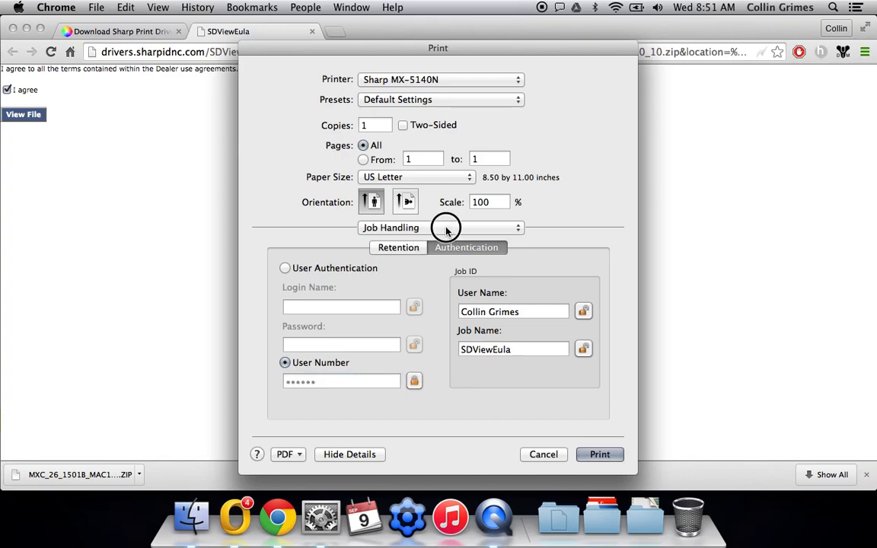
- Set Color Mode to Black and White in the Color pane and lock the settings
{"action": "left_click", "coordinate": [440, 227]}
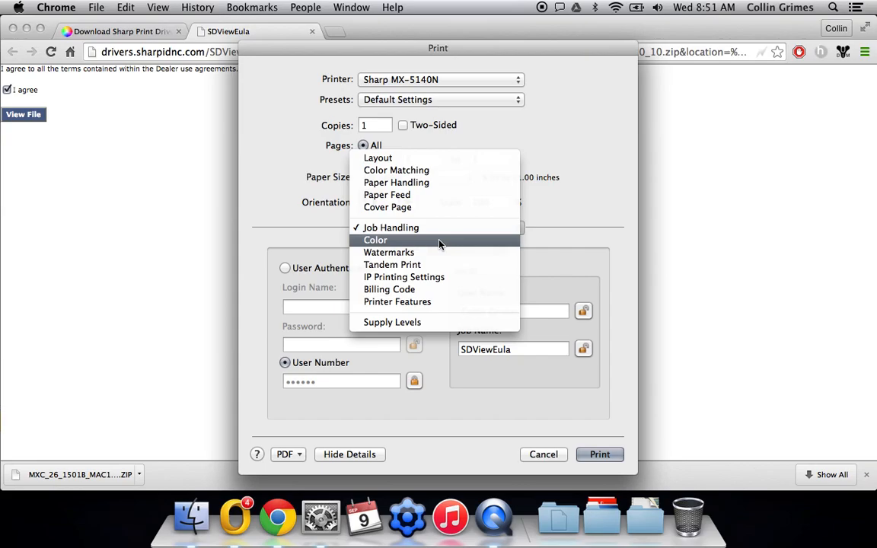
{"action": "left_click", "coordinate": [374, 240]}
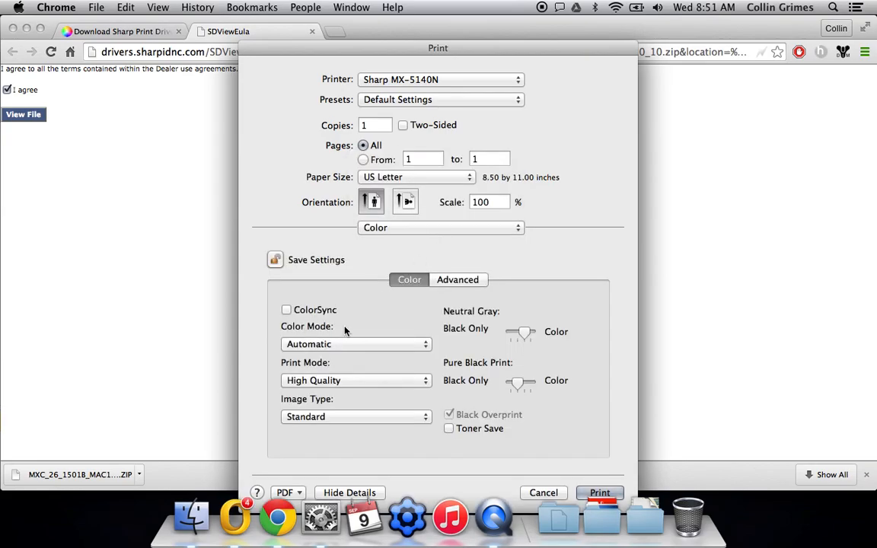
{"action": "left_click", "coordinate": [356, 344]}
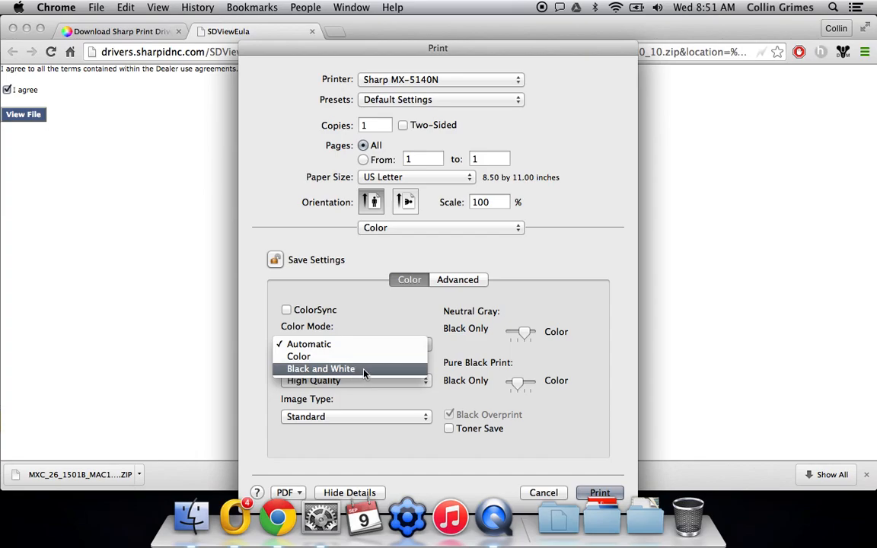
{"action": "left_click", "coordinate": [321, 369]}
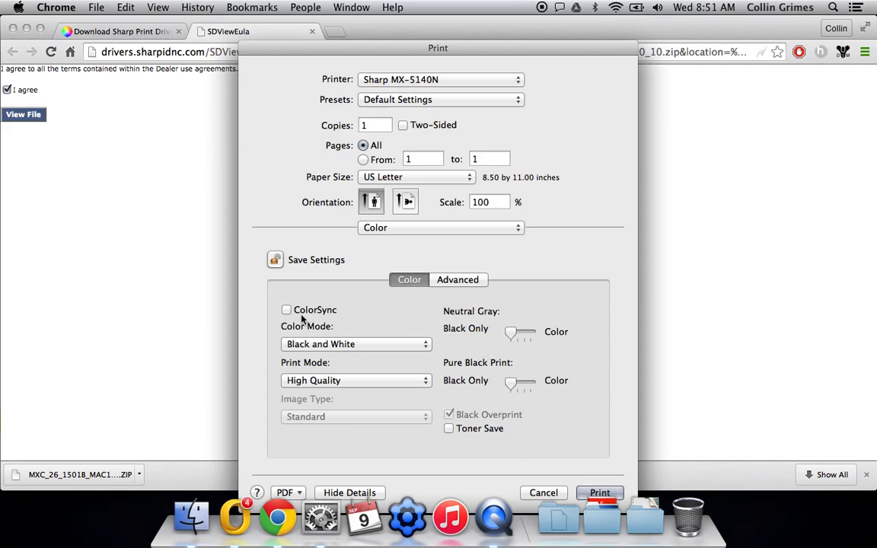
{"action": "left_click", "coordinate": [275, 260]}
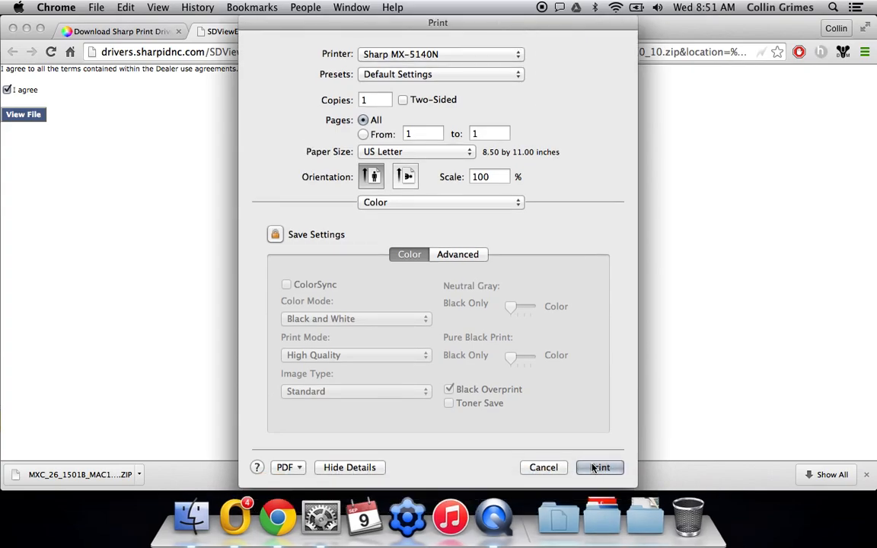
- Print the page, then go to the Sharp driver site's Contact Us page
{"action": "left_click", "coordinate": [601, 467]}
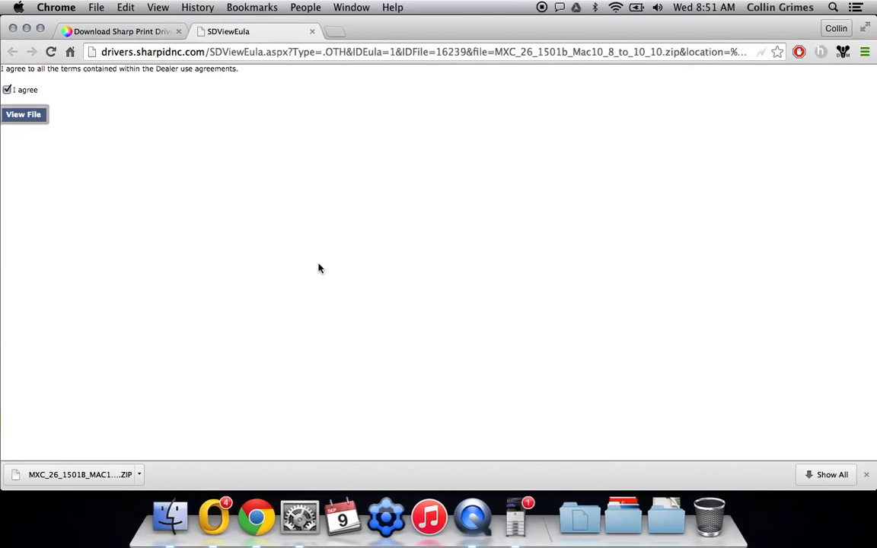
{"action": "mouse_move", "coordinate": [585, 207]}
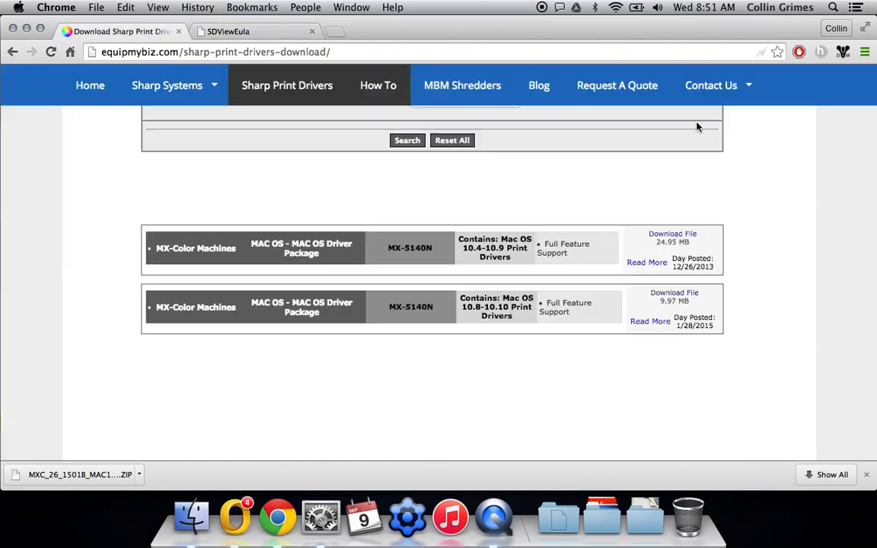
{"action": "left_click", "coordinate": [710, 85]}
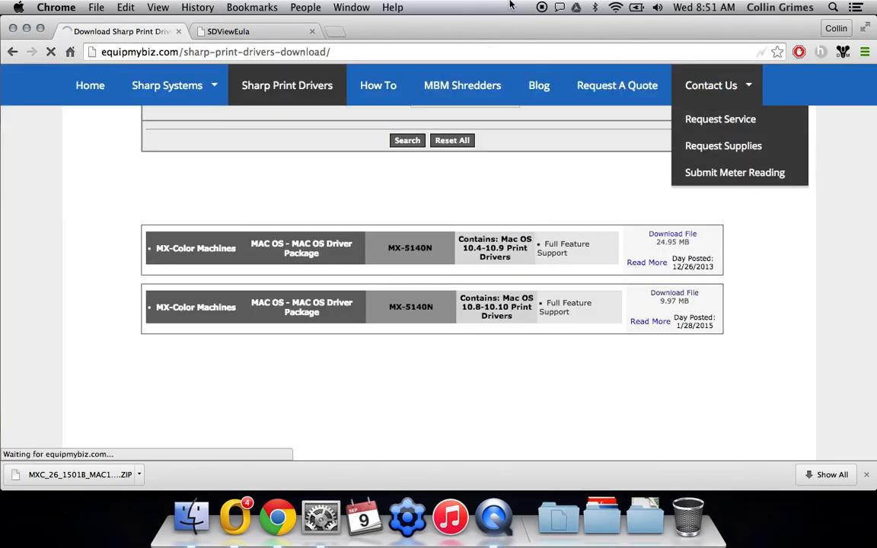